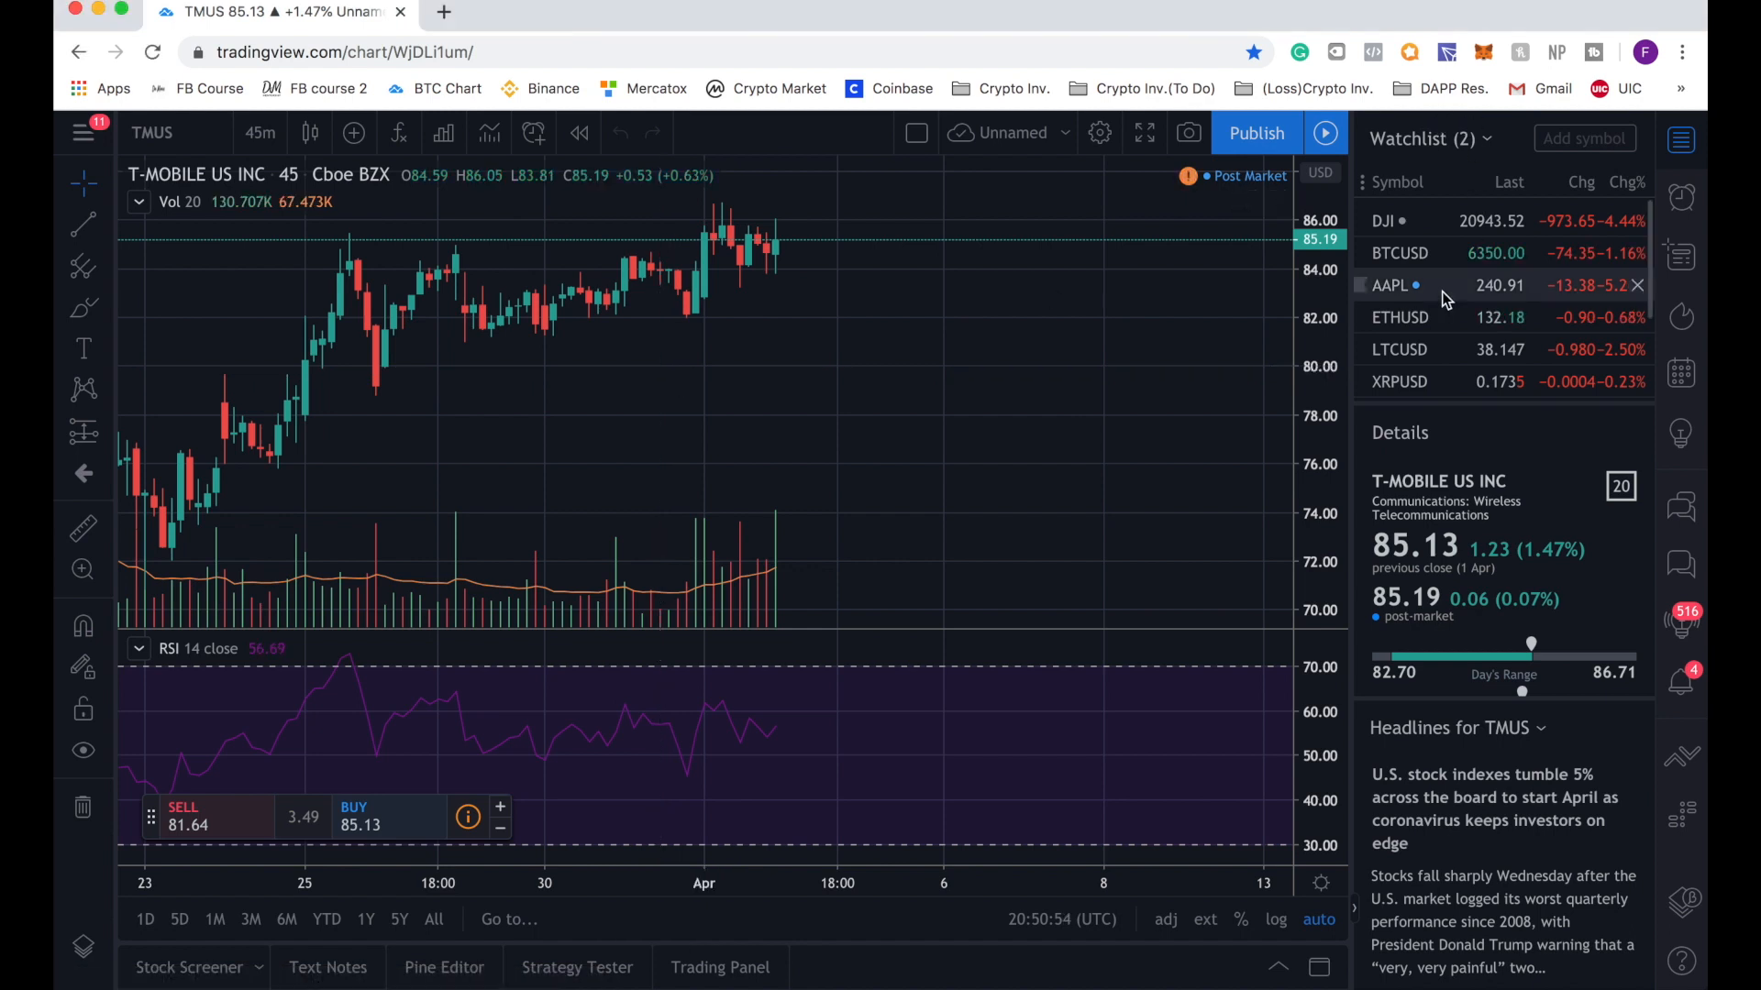
Step: Load Apple (AAPL) from the watchlist, replacing the T-Mobile chart
left_click(1388, 285)
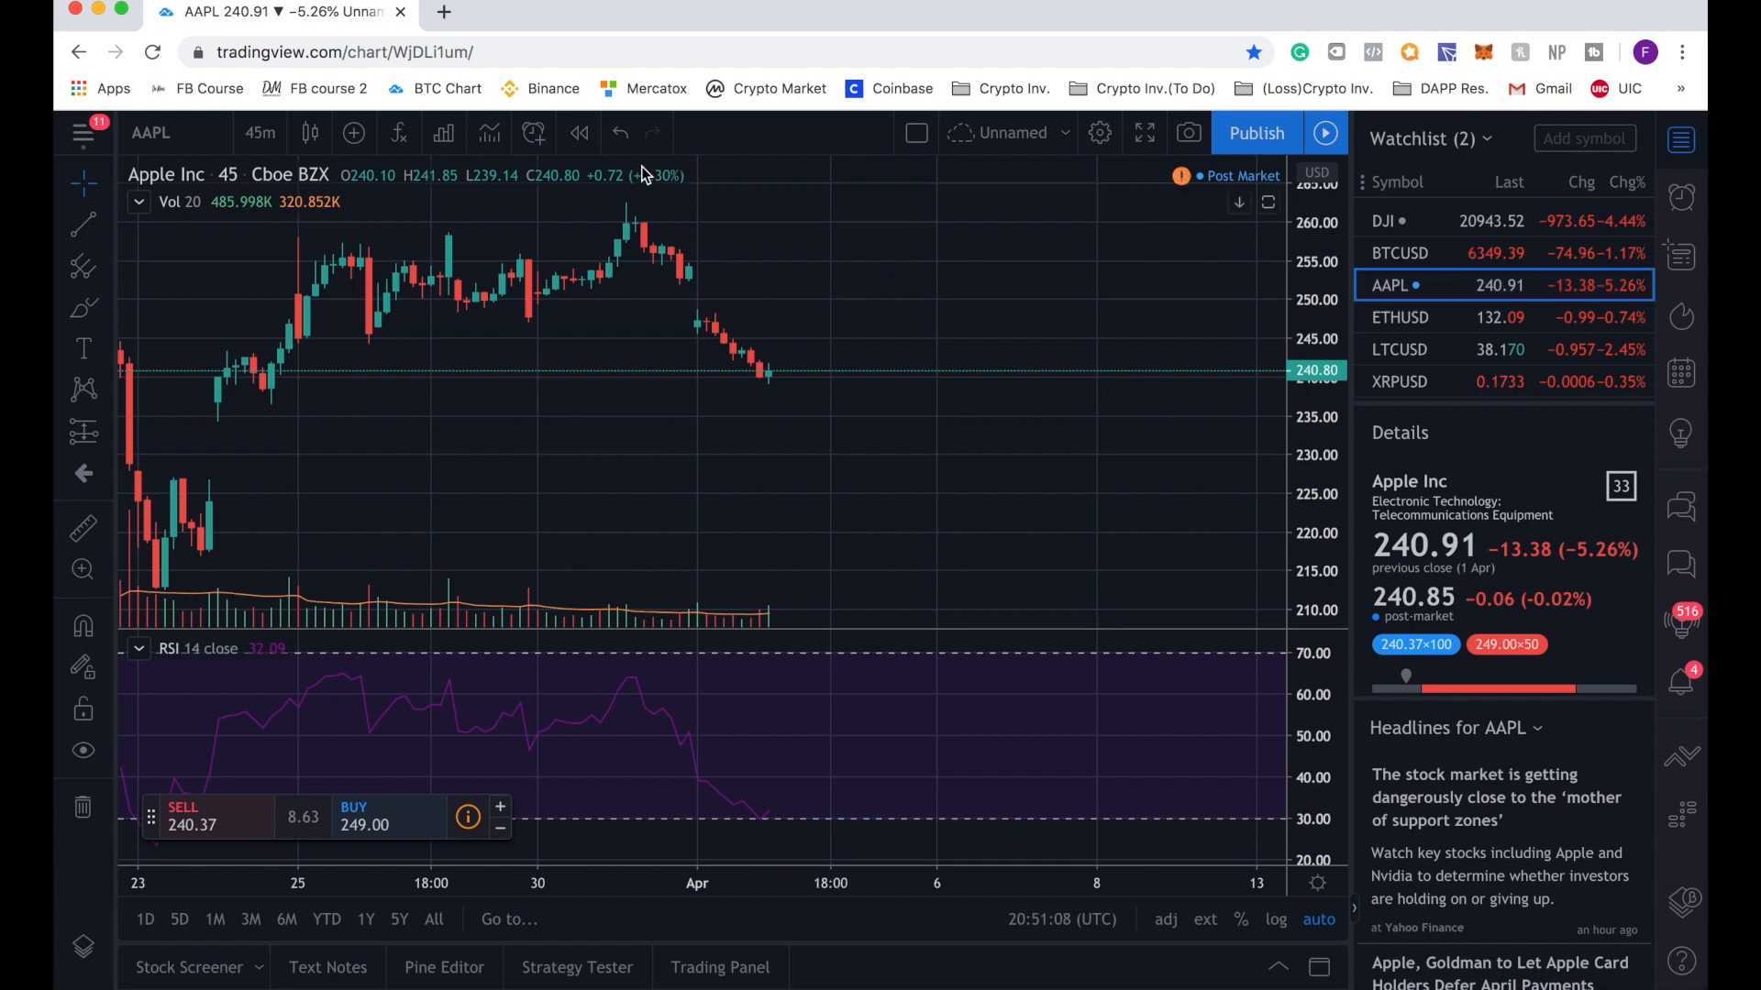
mouse_move(276, 389)
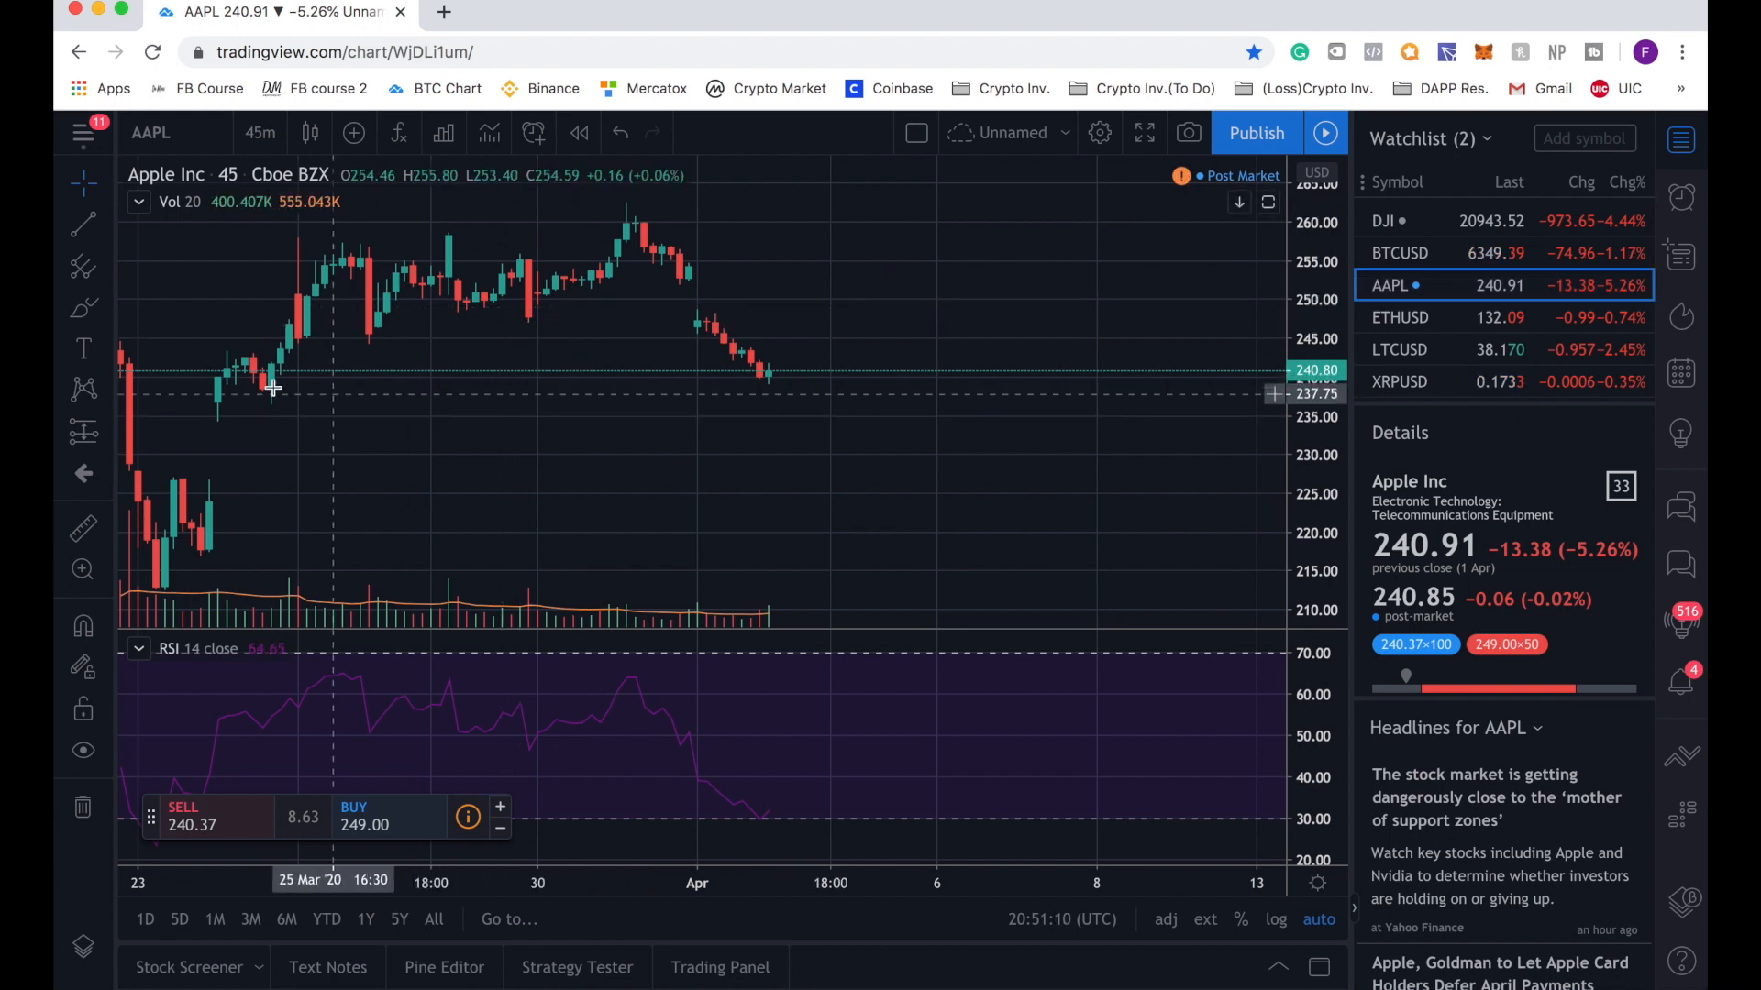
mouse_move(757, 389)
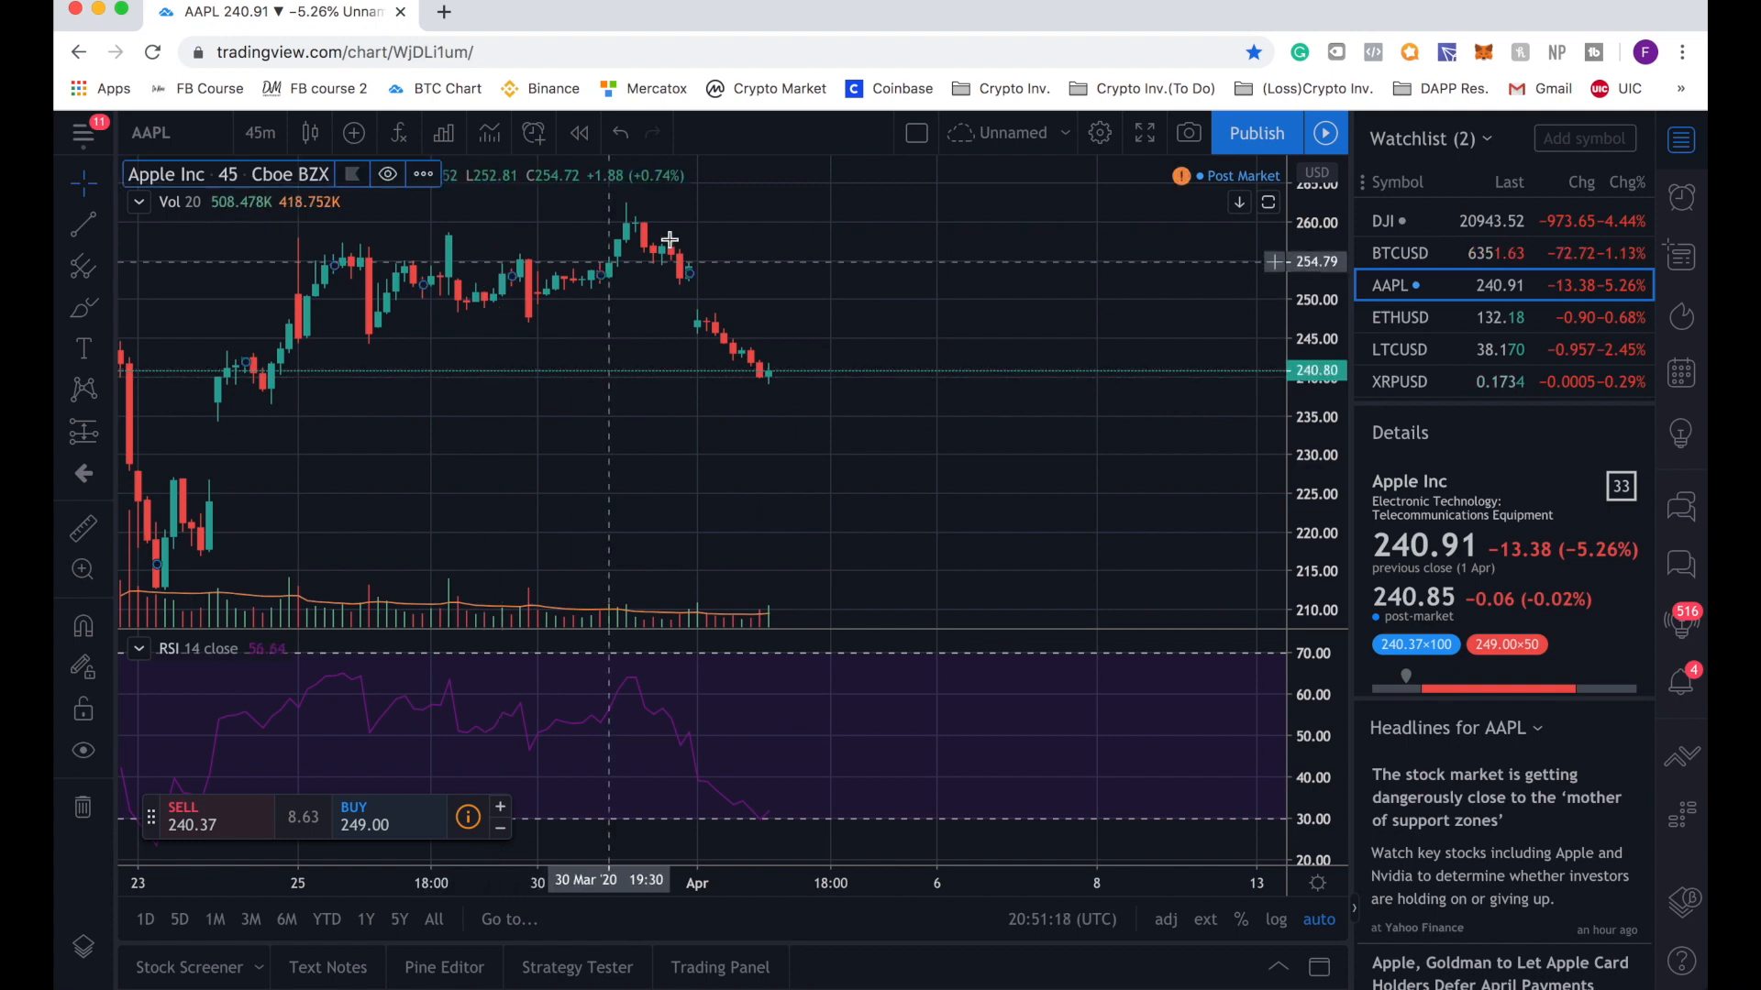
mouse_move(571, 382)
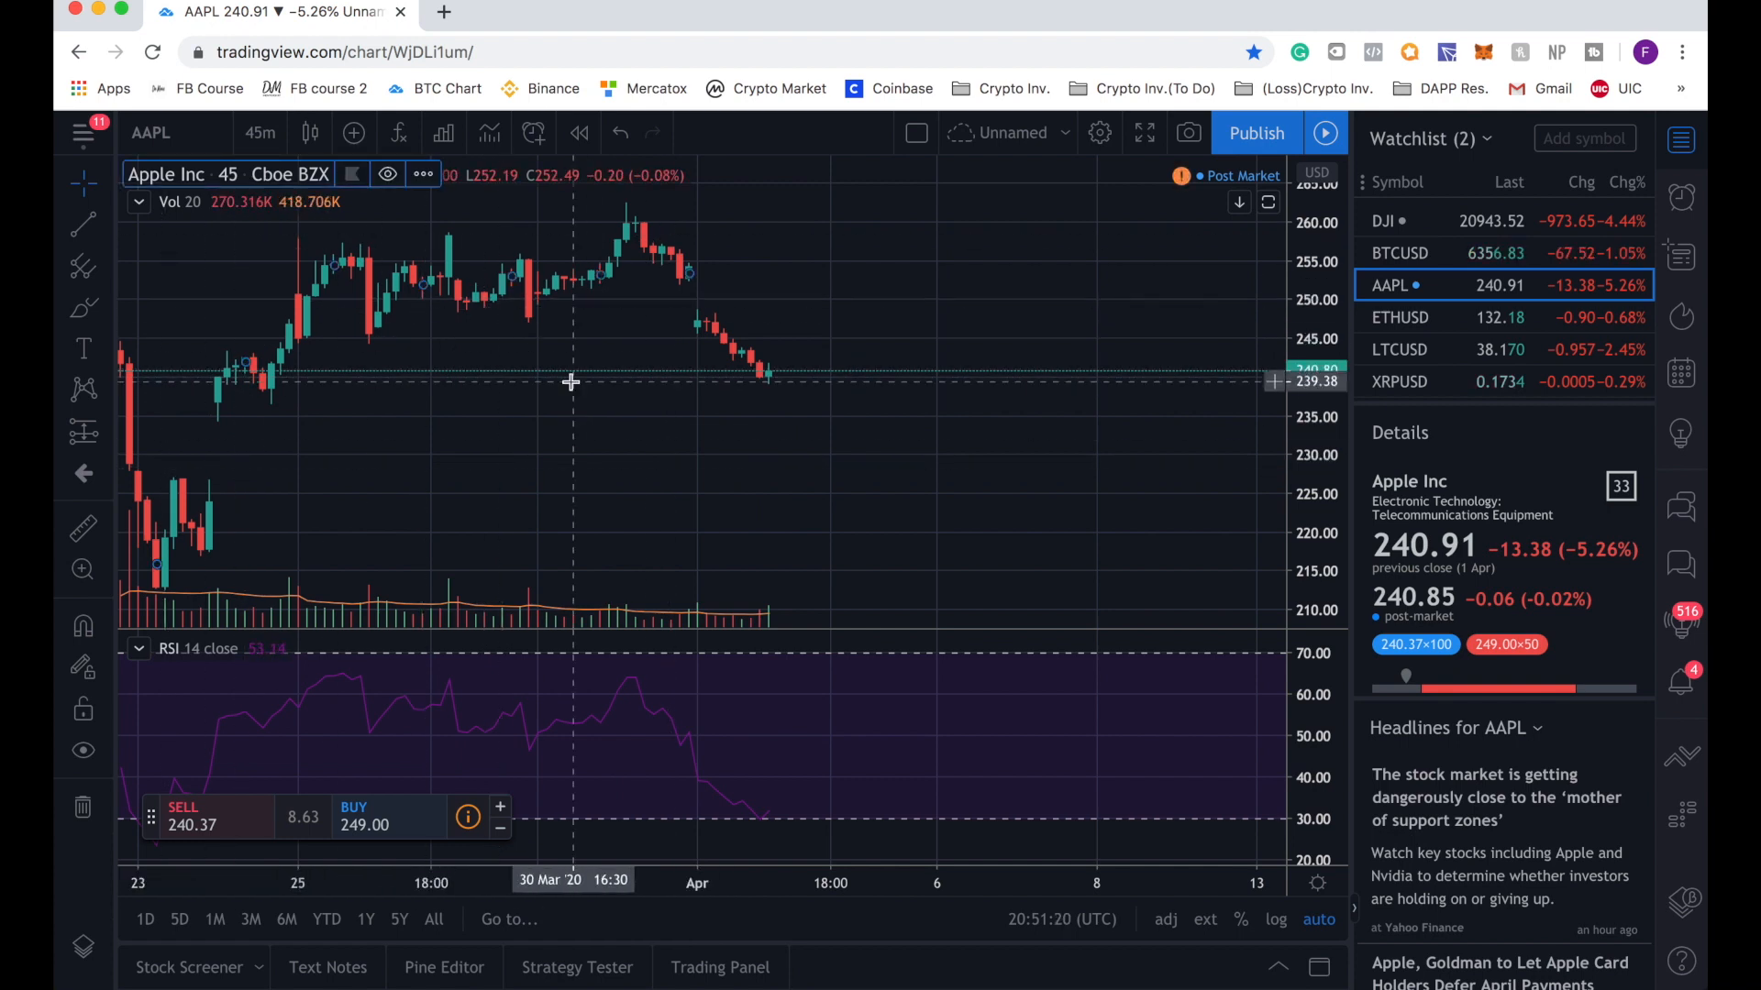
Step: Search the Indicators list for 'VWAP' and add the built-in VWAP to the chart
left_click(398, 132)
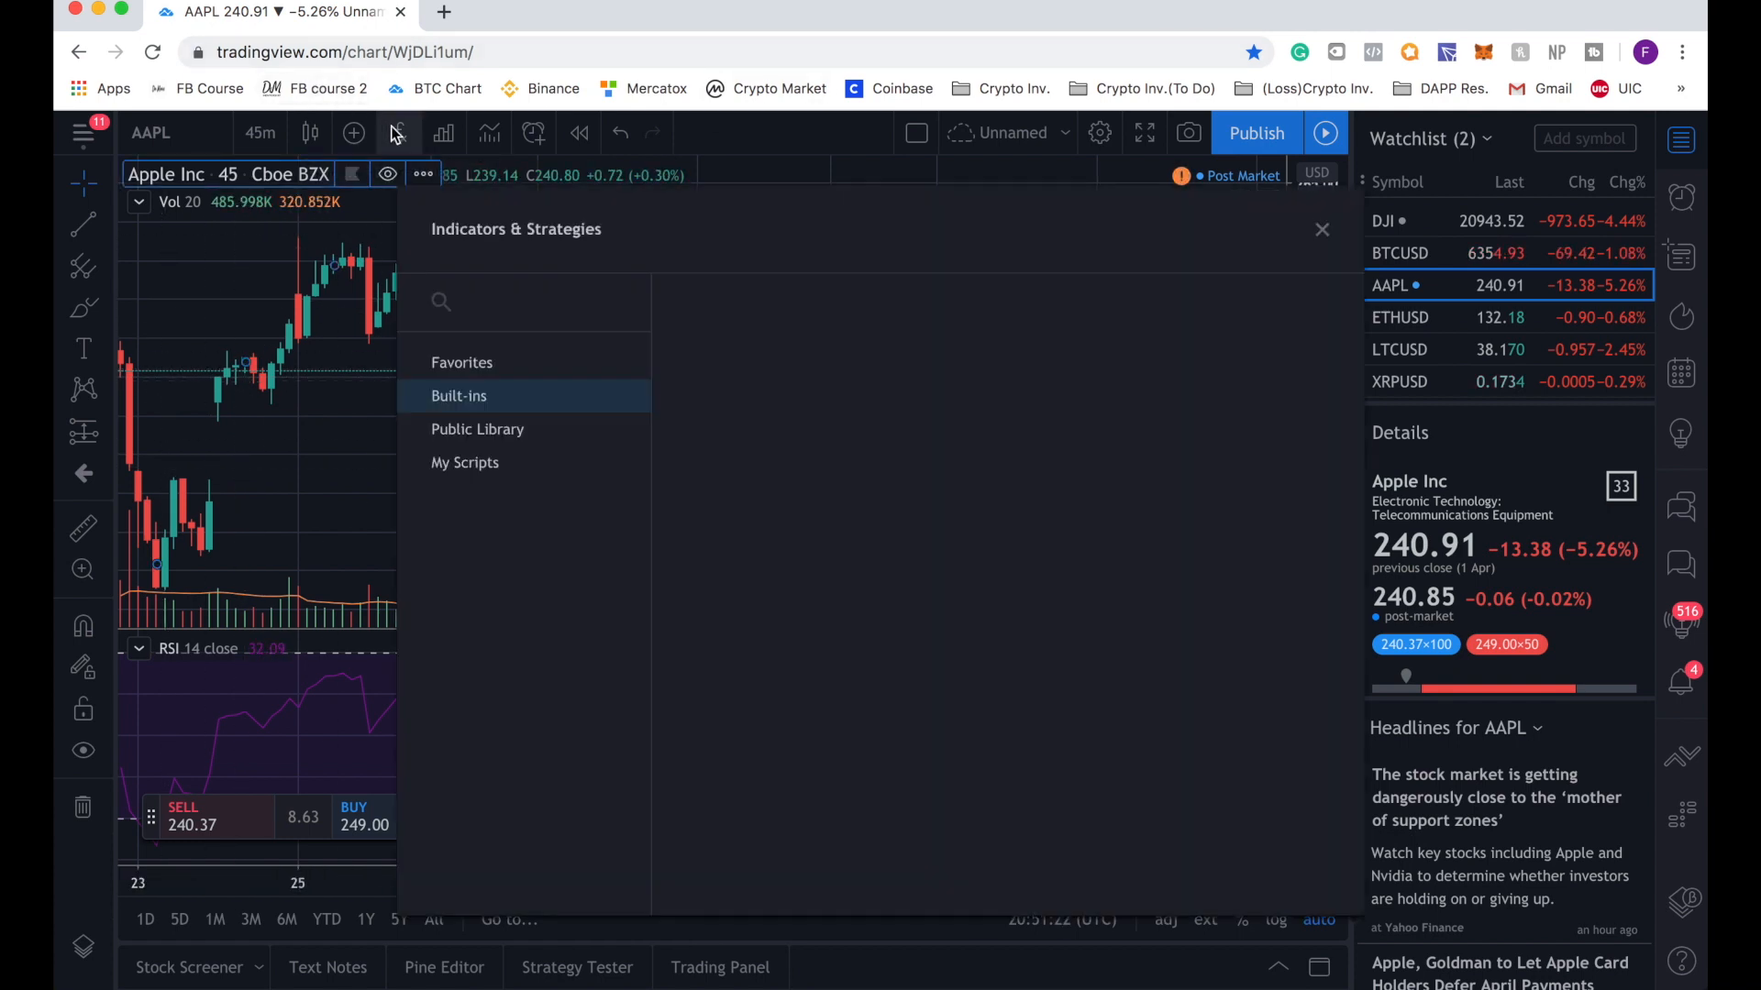
left_click(459, 396)
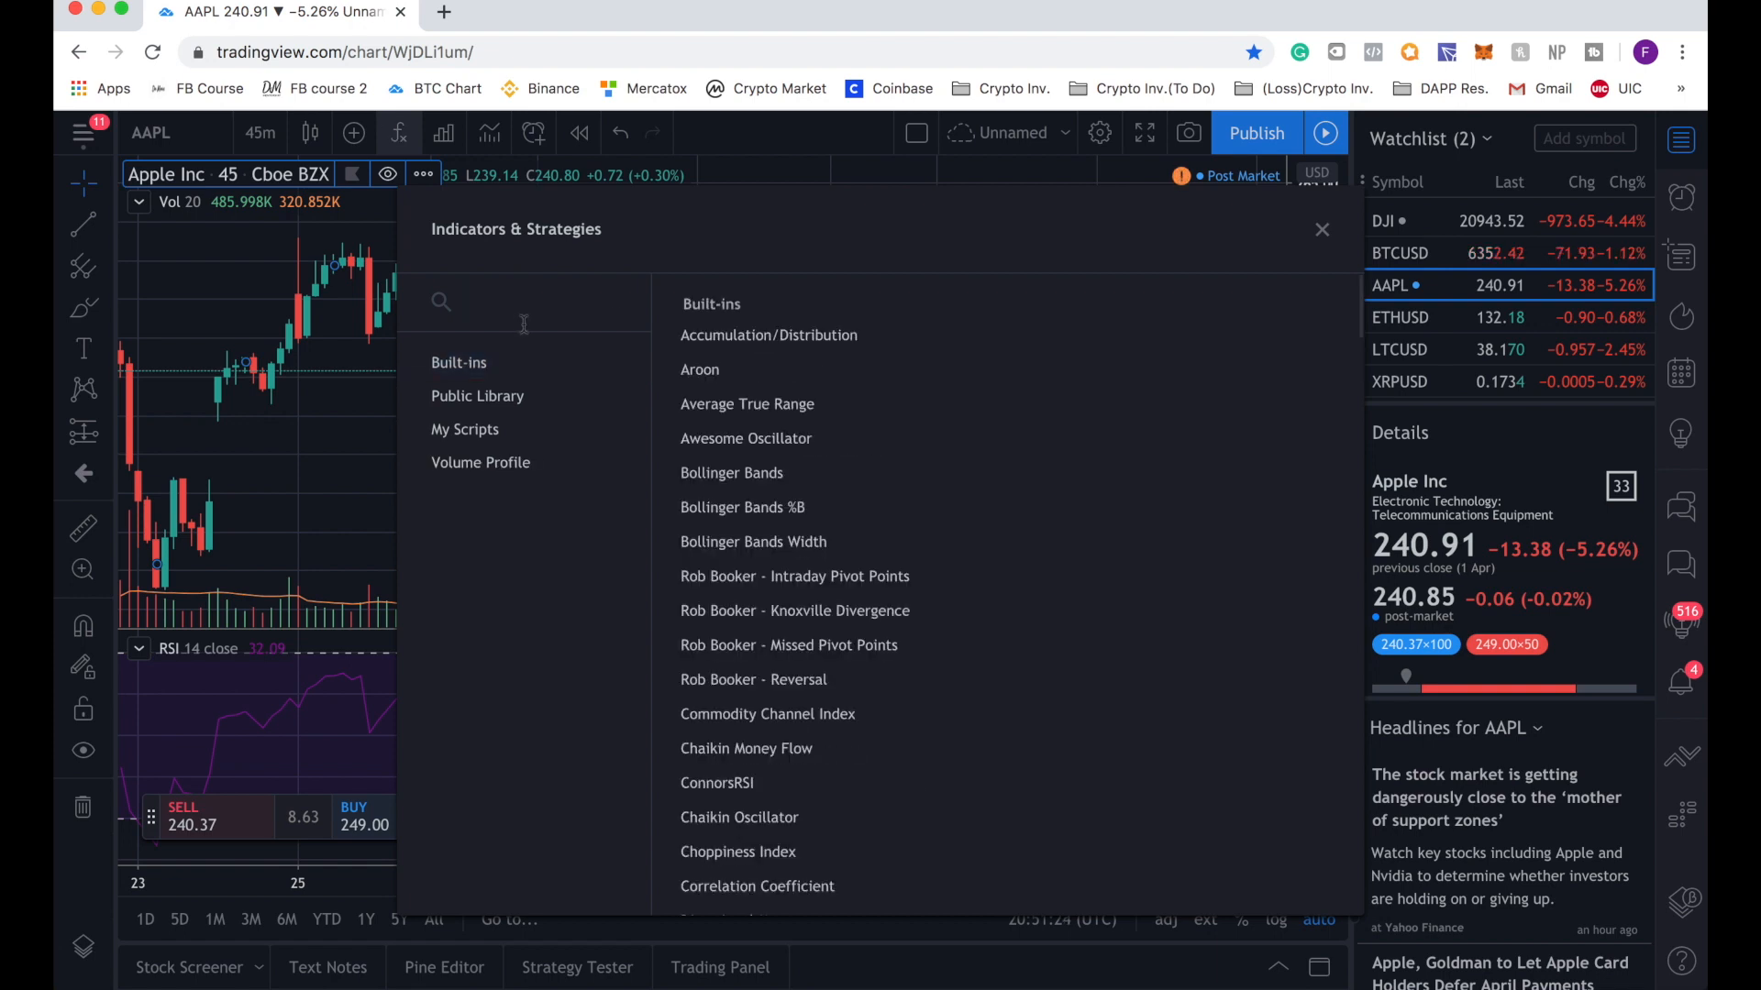
type("VWAP")
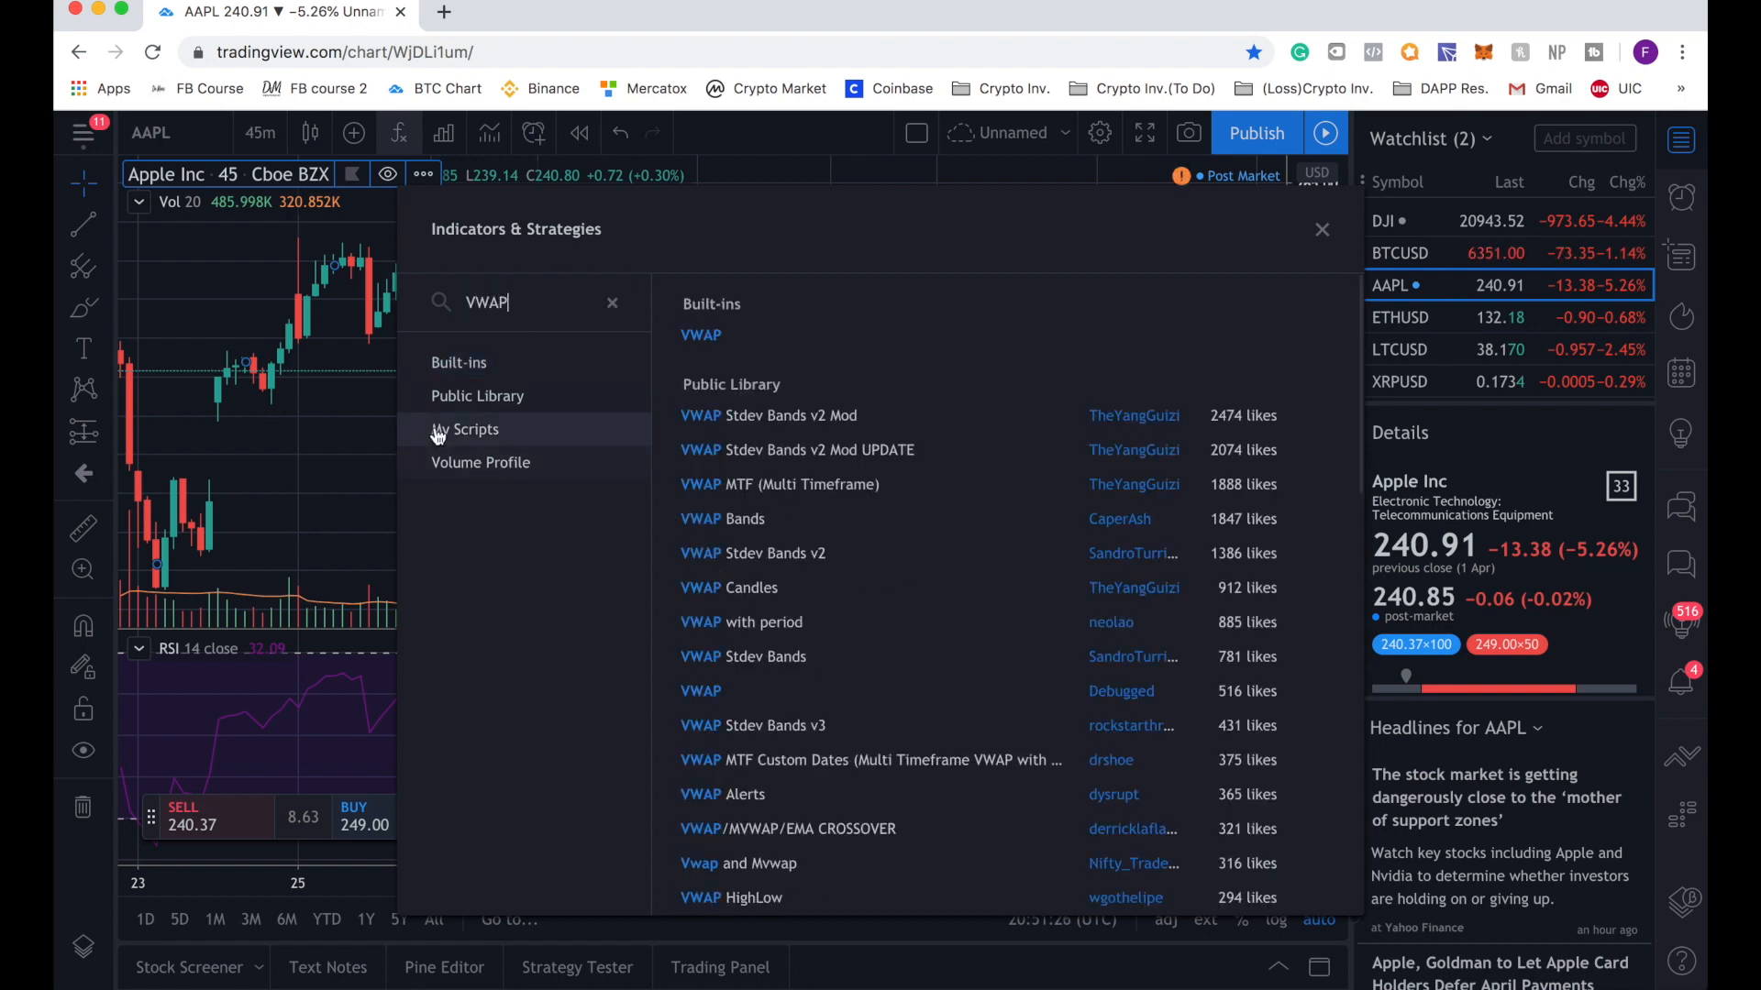
mouse_move(792, 334)
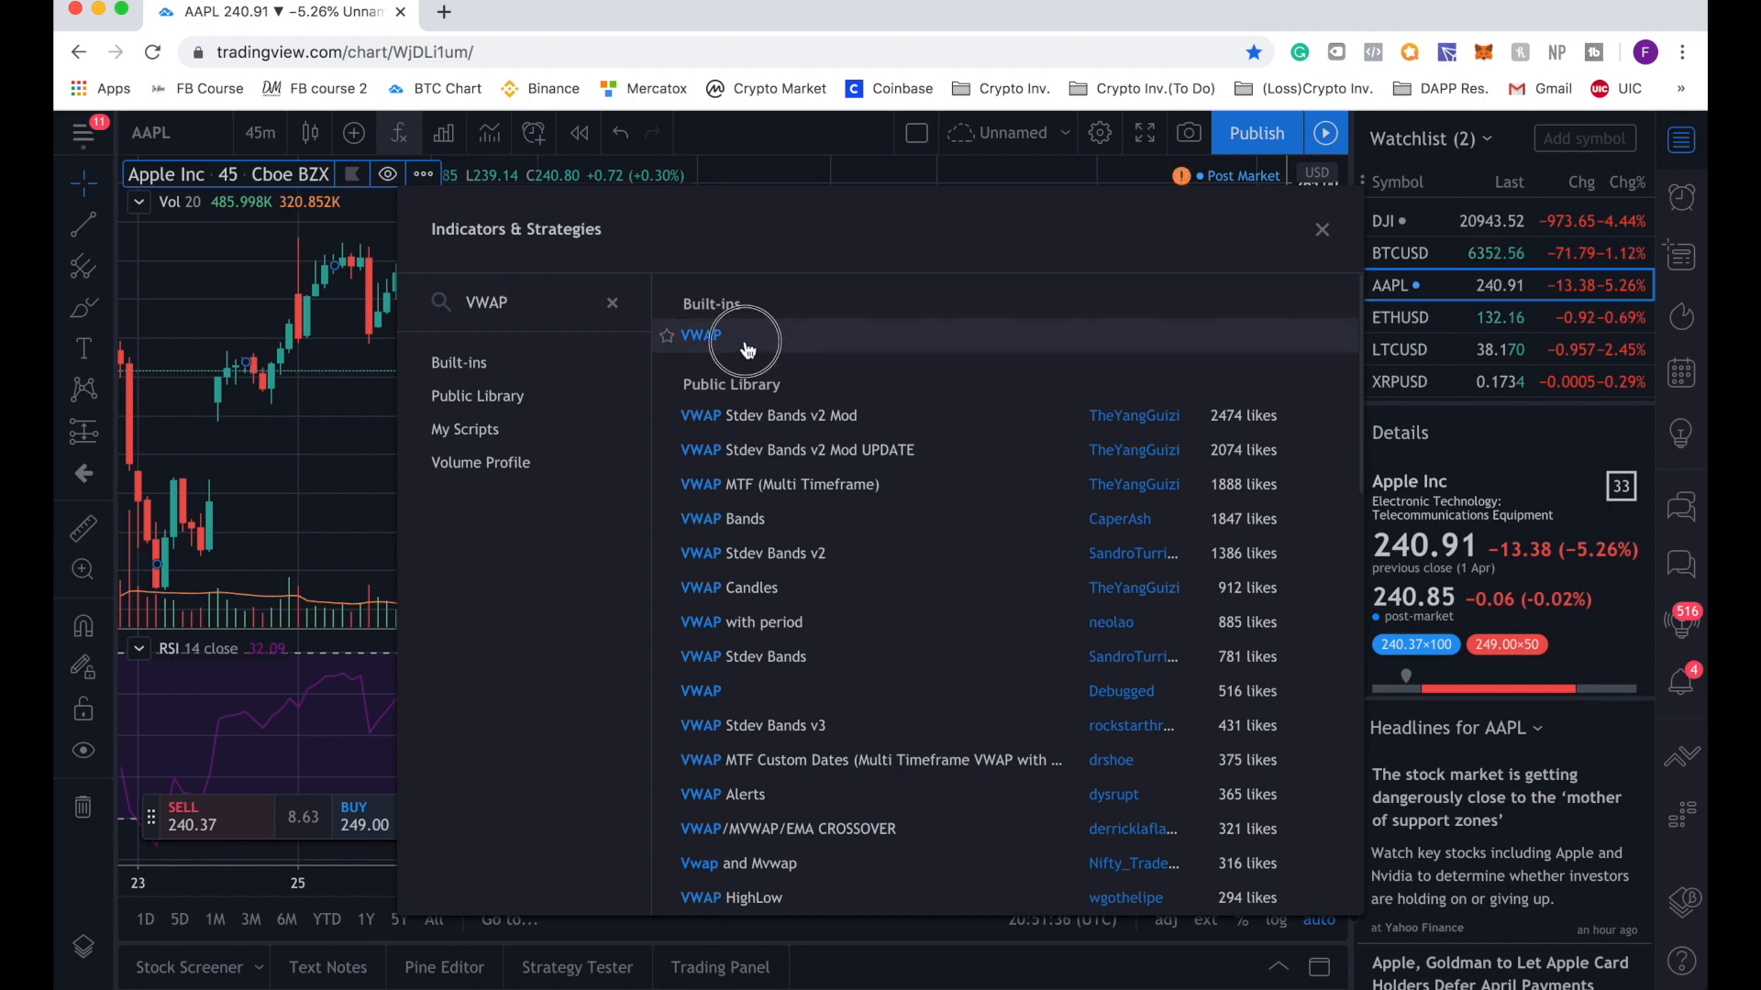
left_click(698, 334)
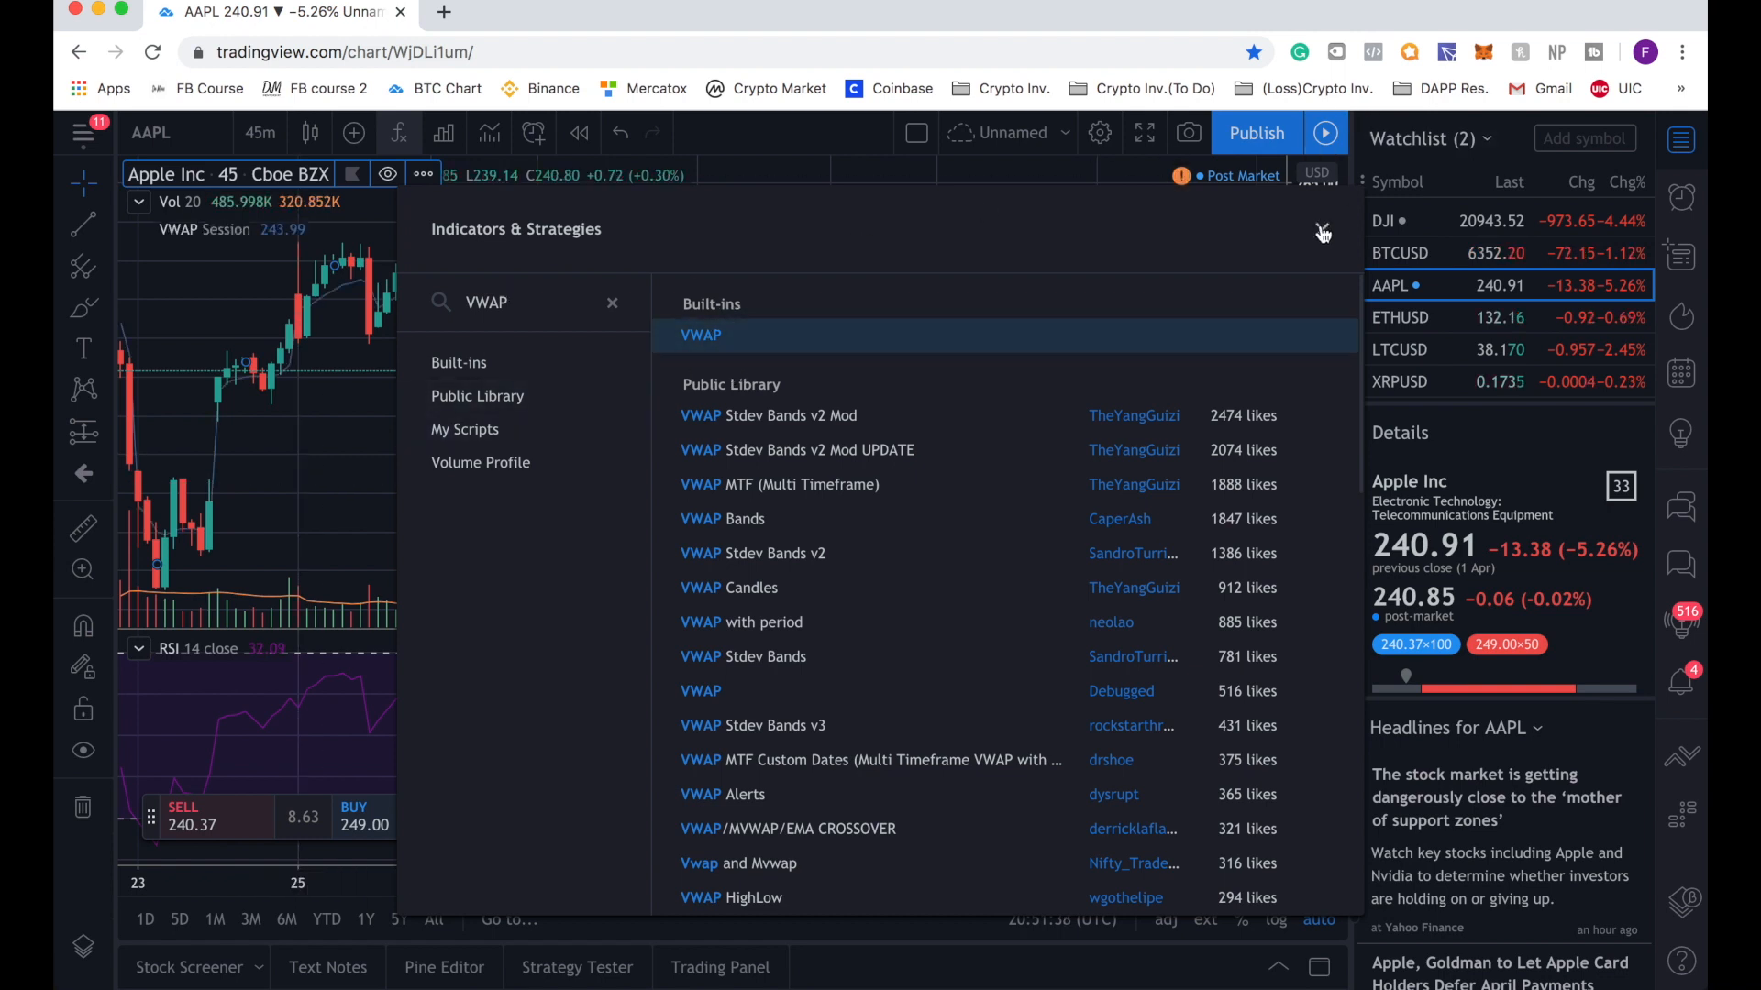
left_click(1322, 233)
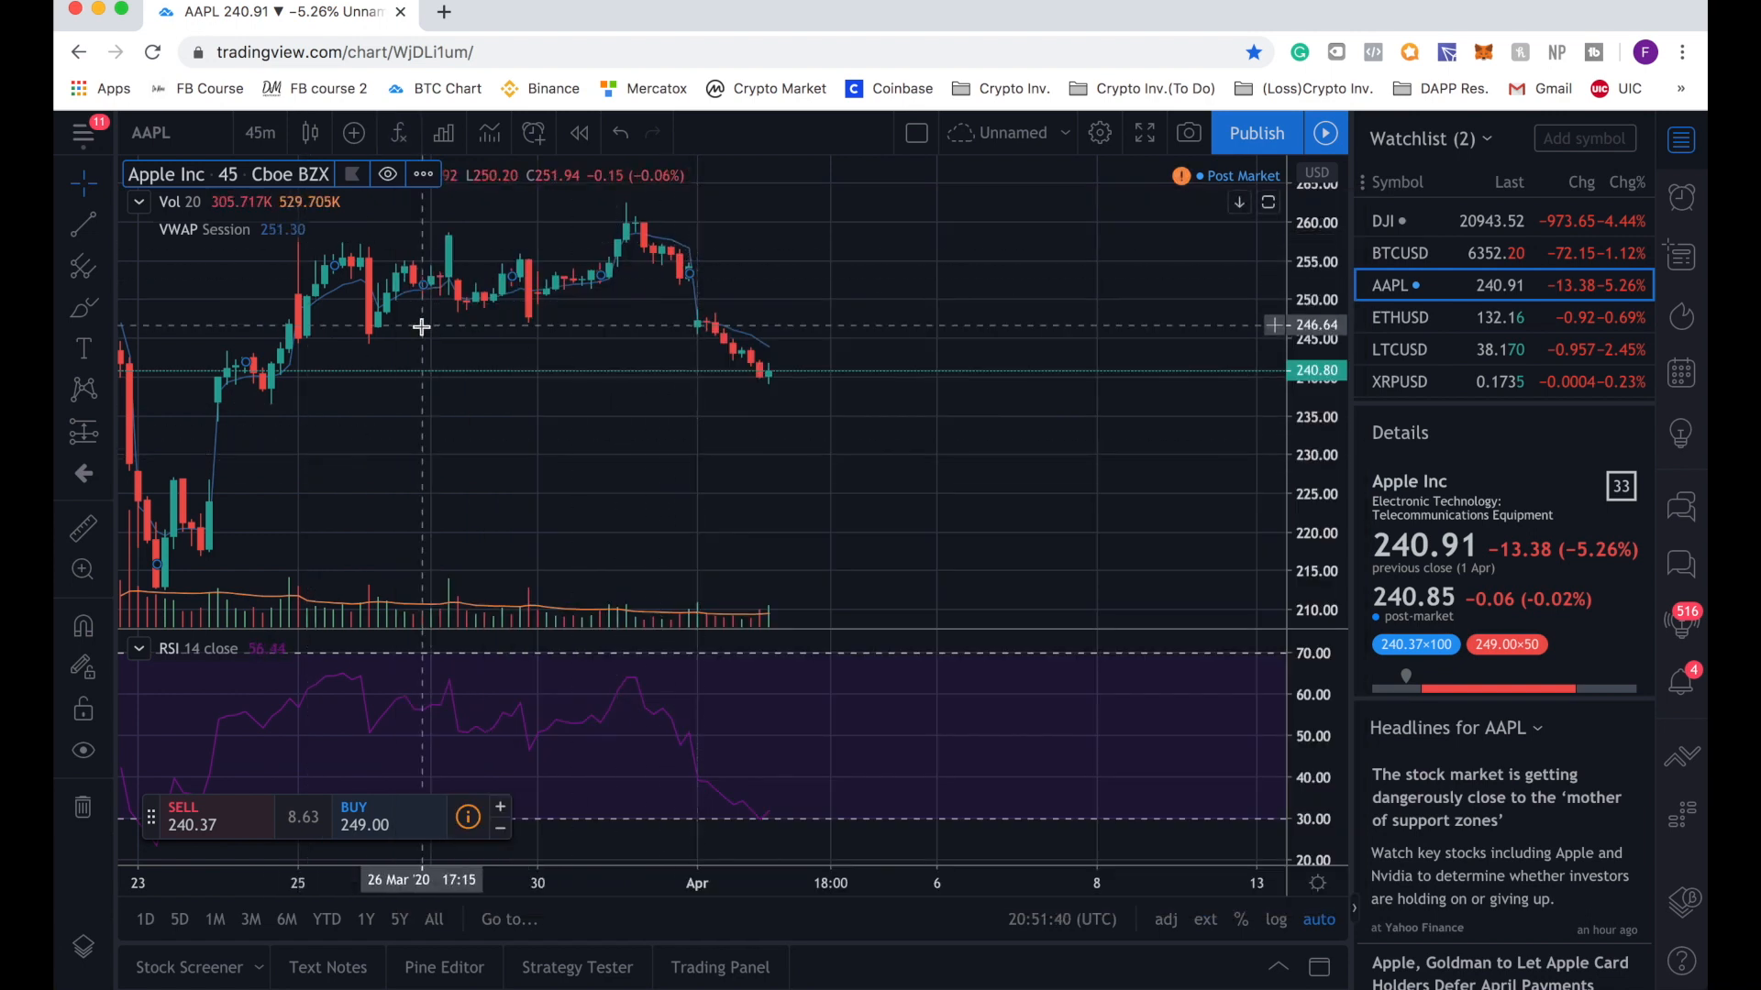
mouse_move(653, 286)
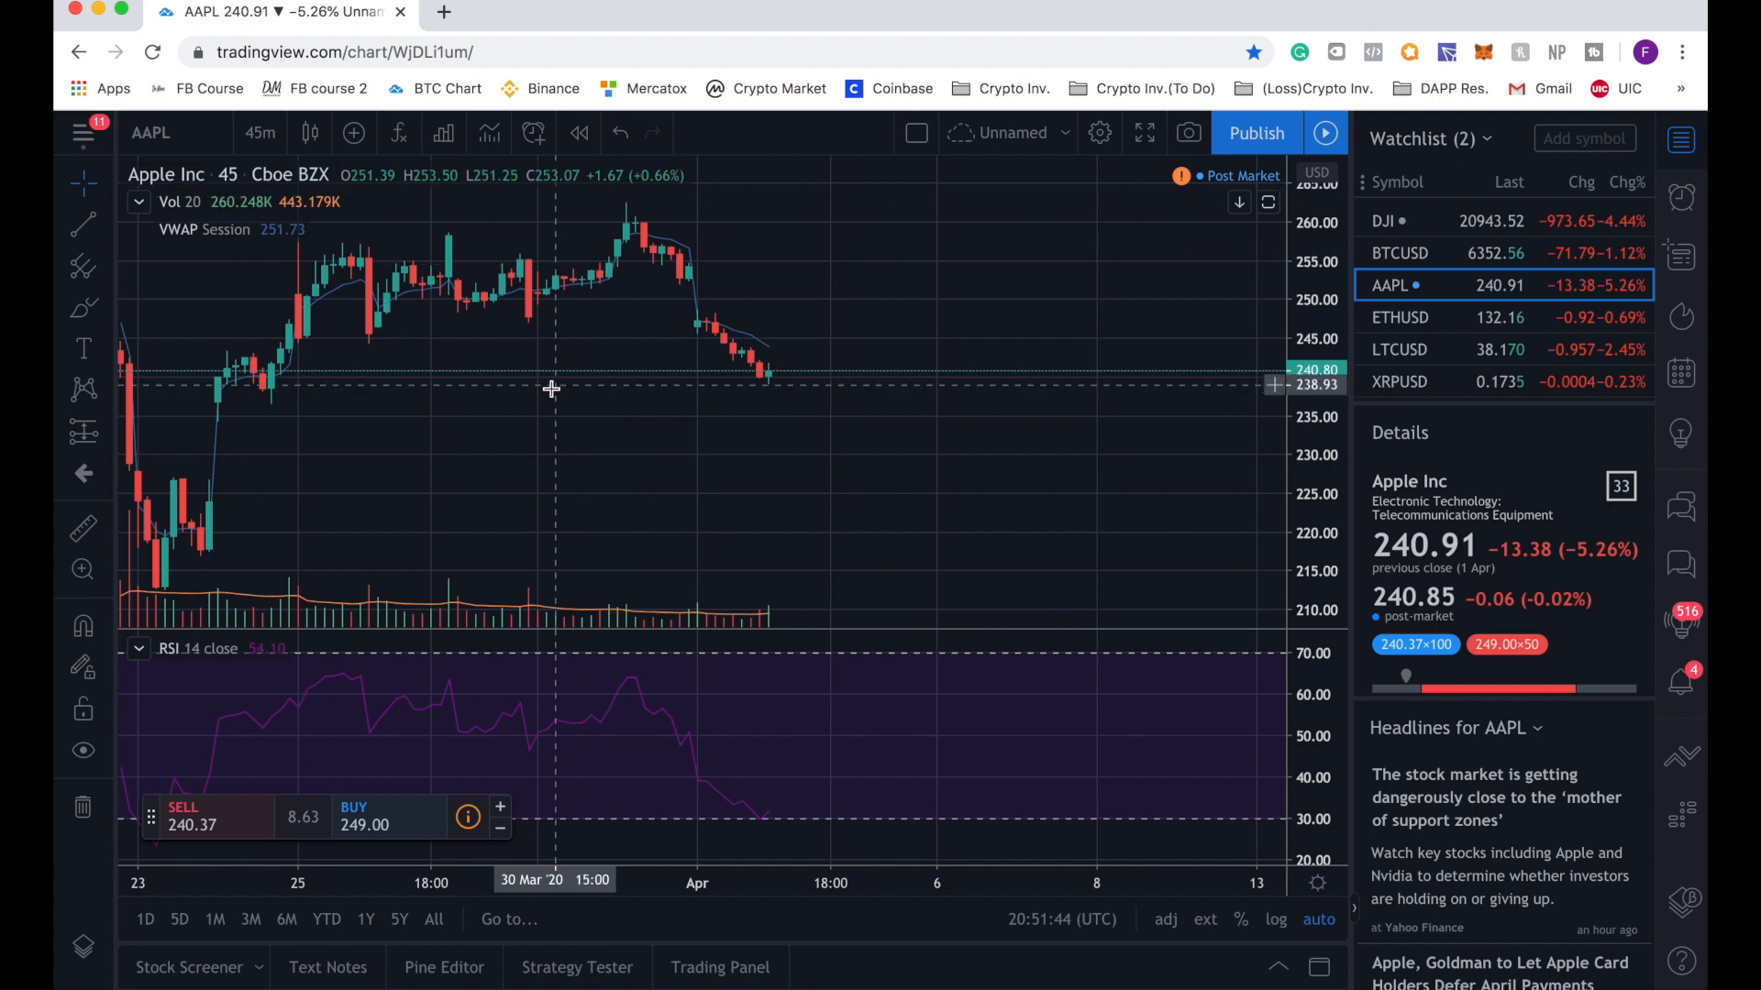
mouse_move(607, 327)
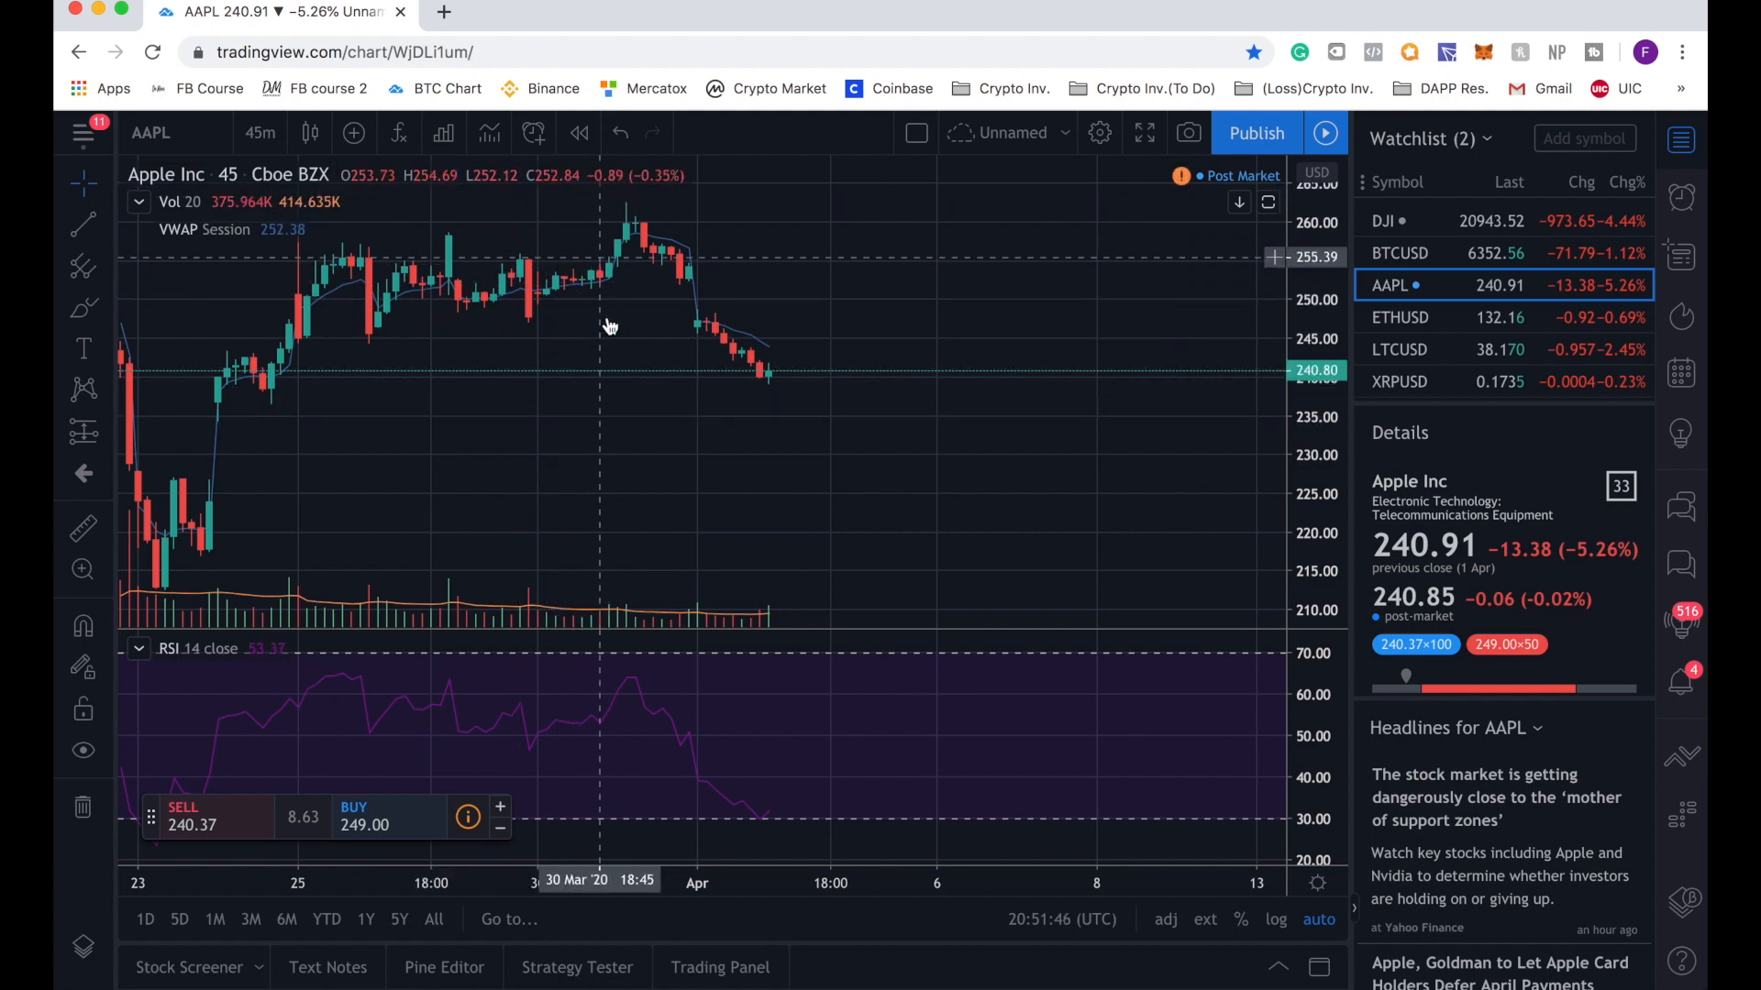
mouse_move(572, 408)
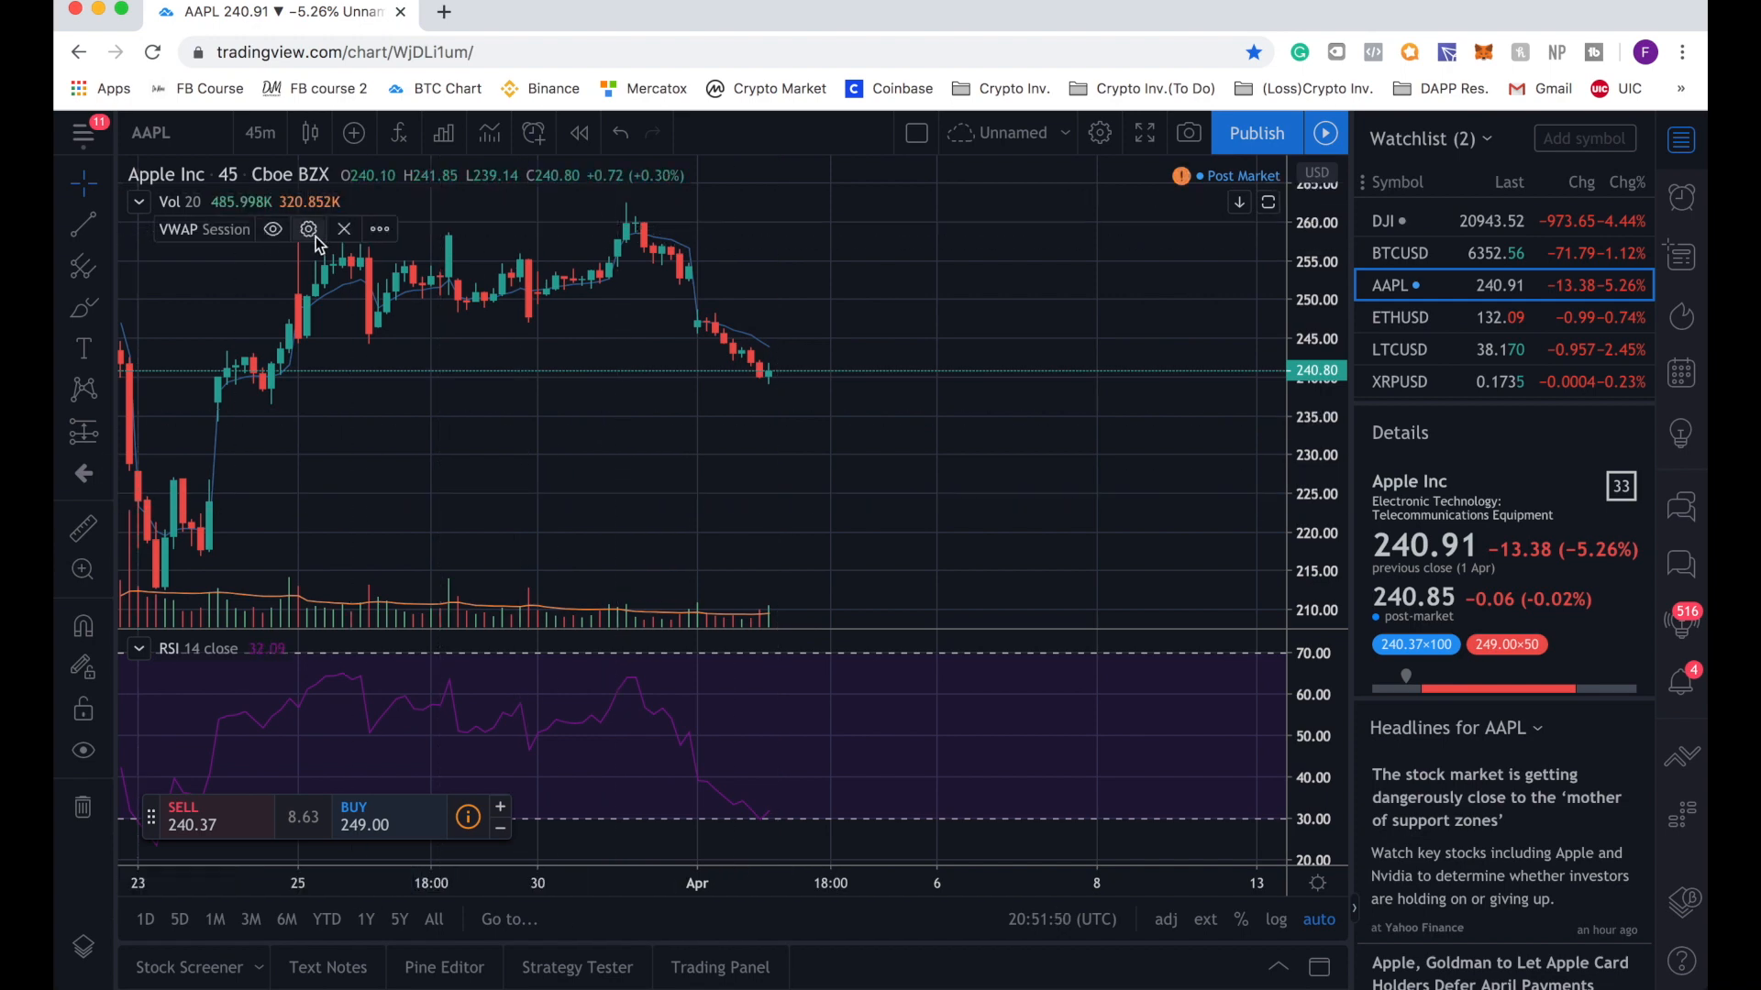
Step: Search 'VWAP' again and add the community VWAP Stdev Bands v2 Mod indicator
left_click(398, 132)
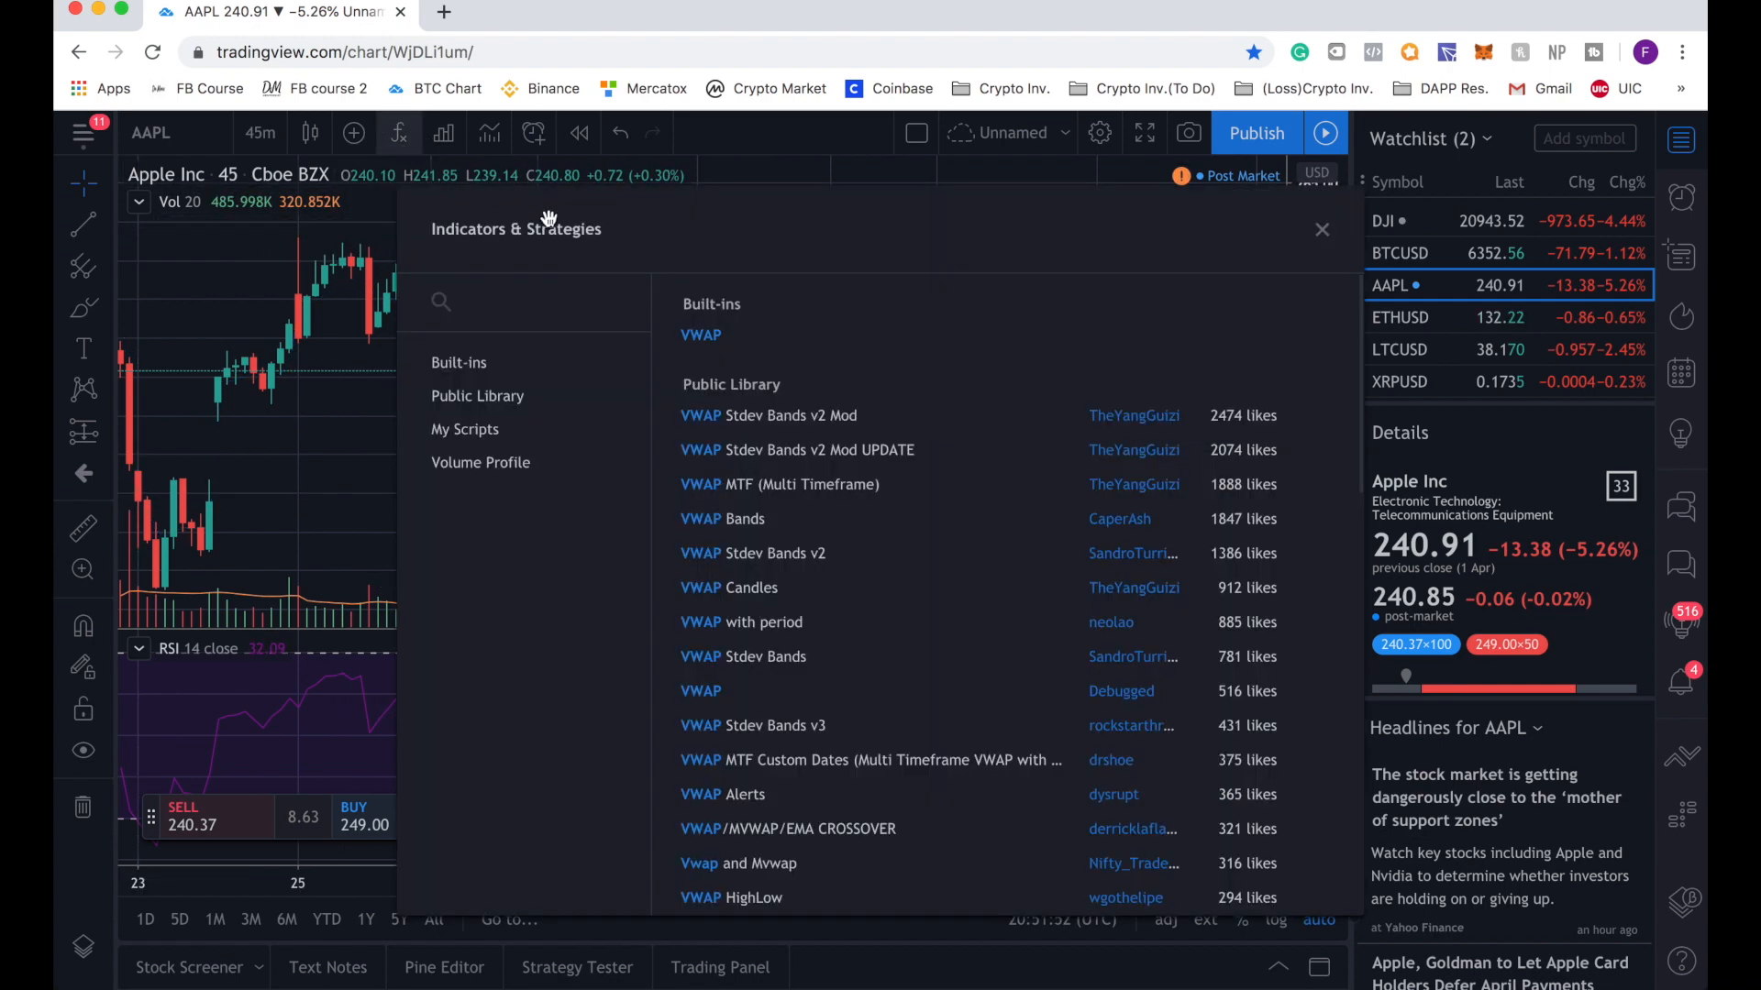
left_click(459, 361)
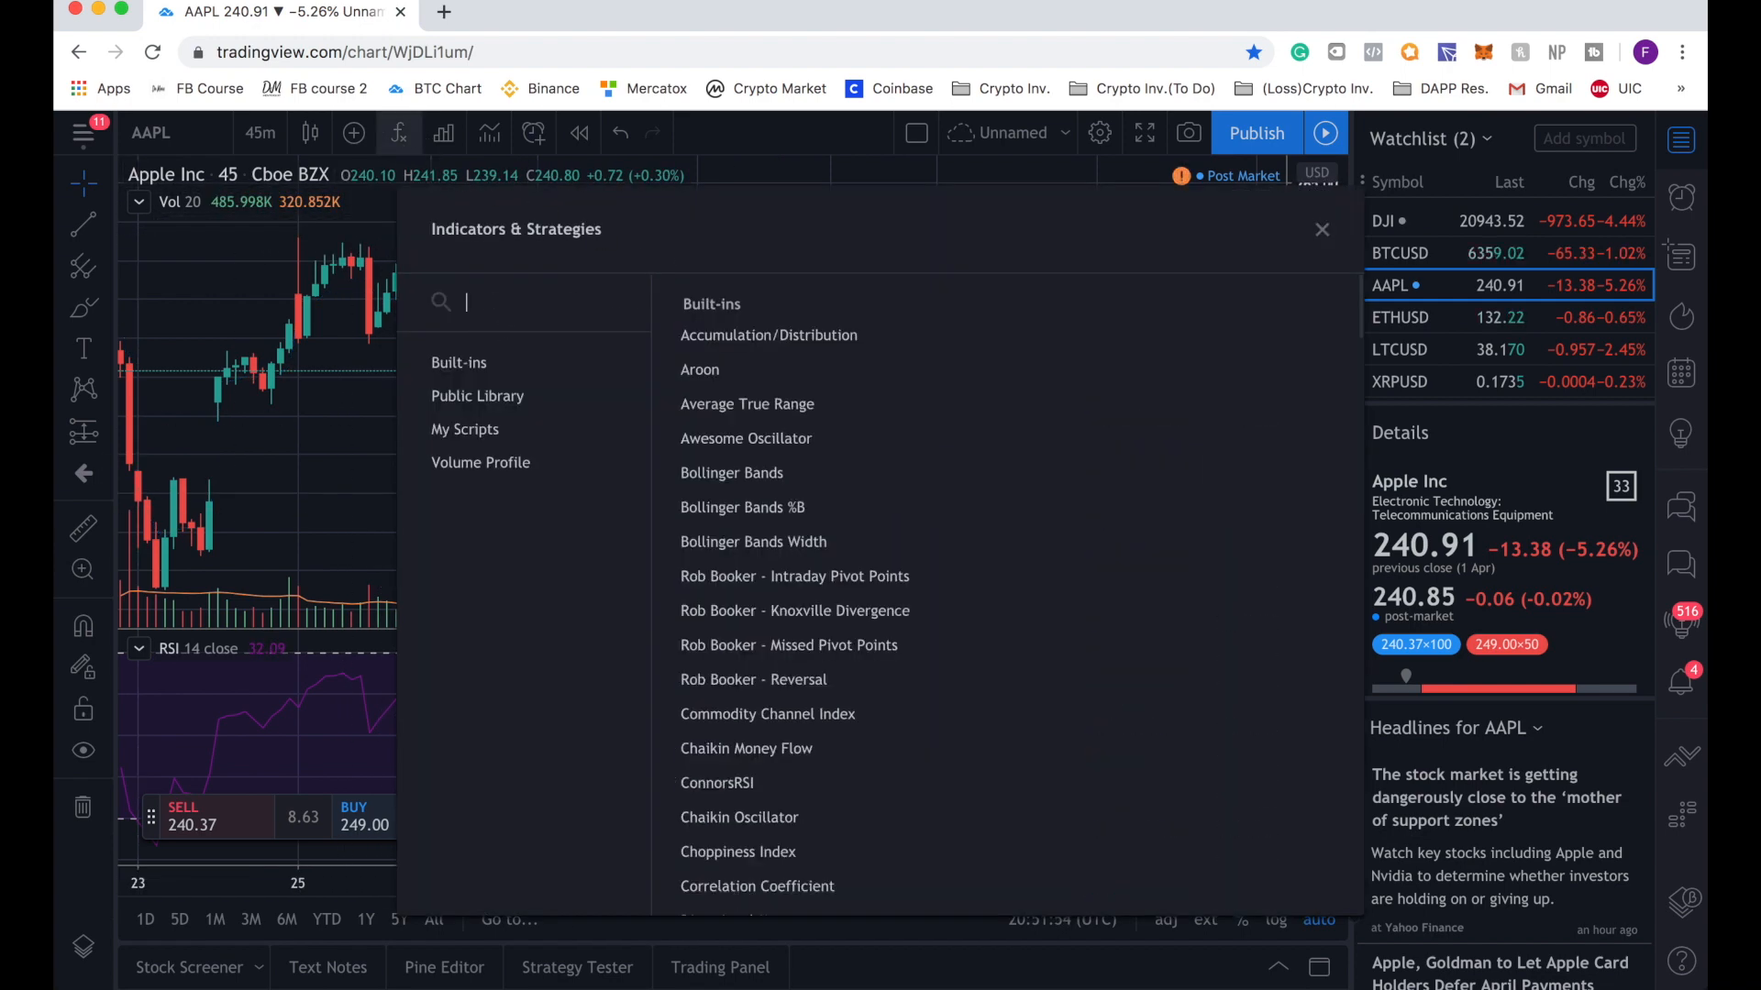
type("VWAP")
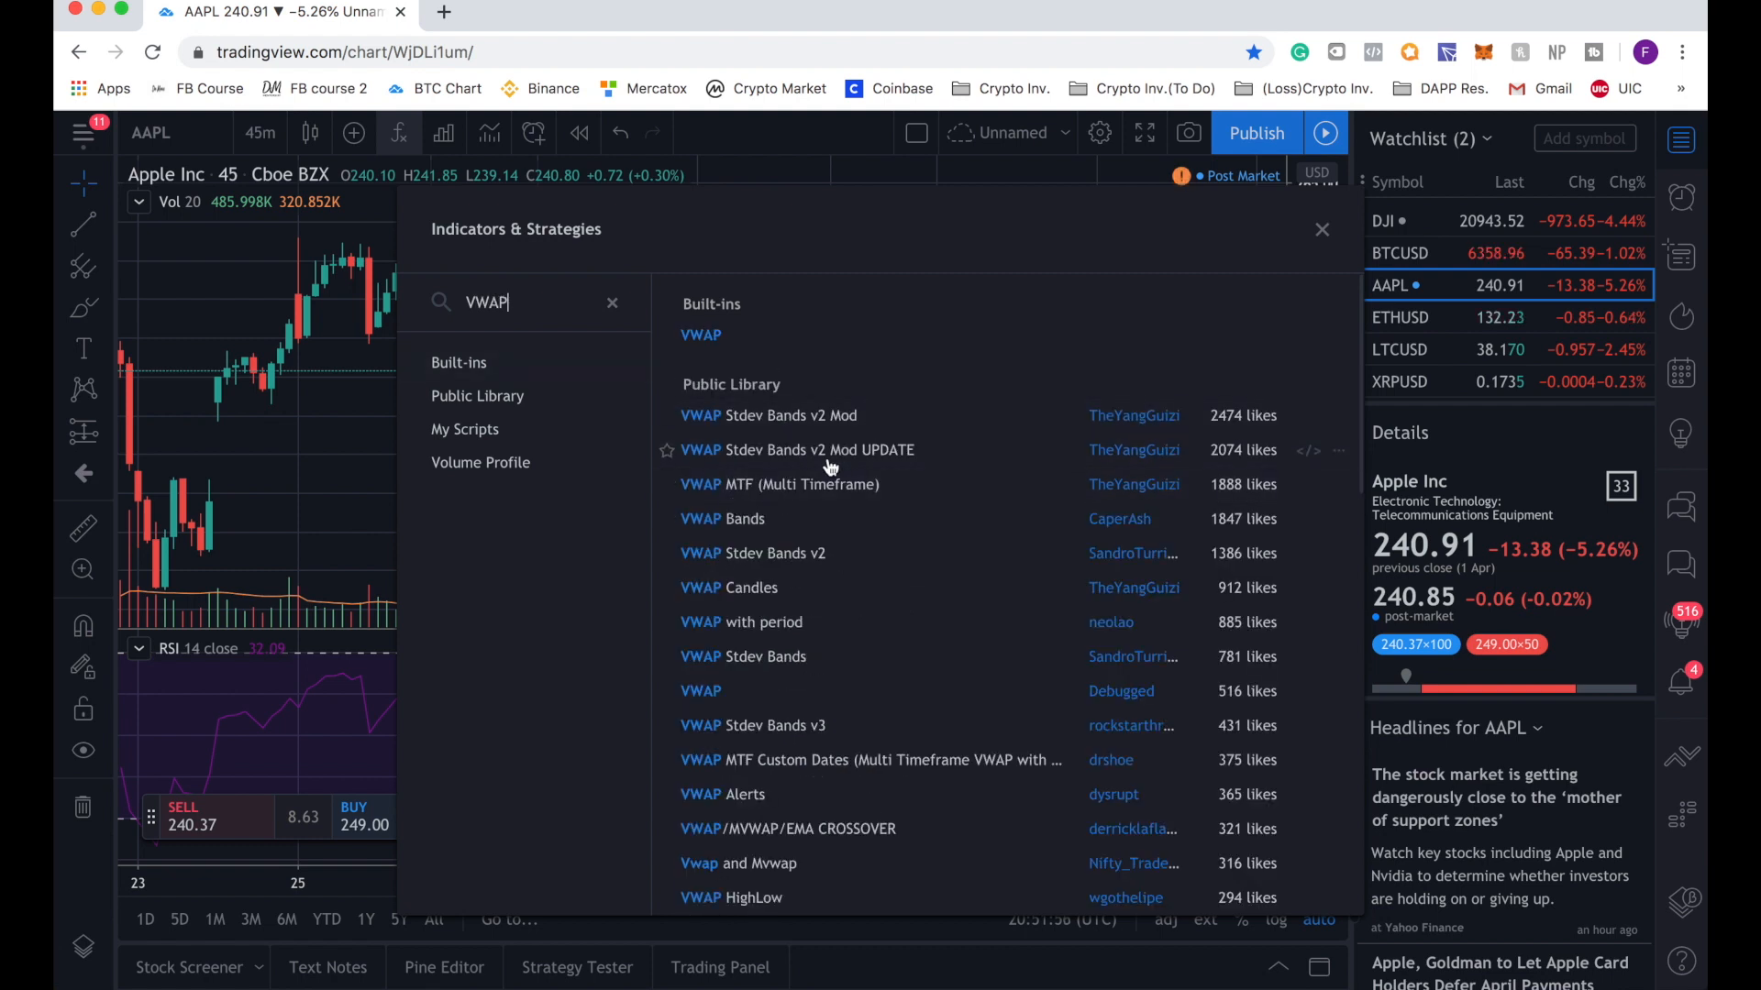
mouse_move(932, 416)
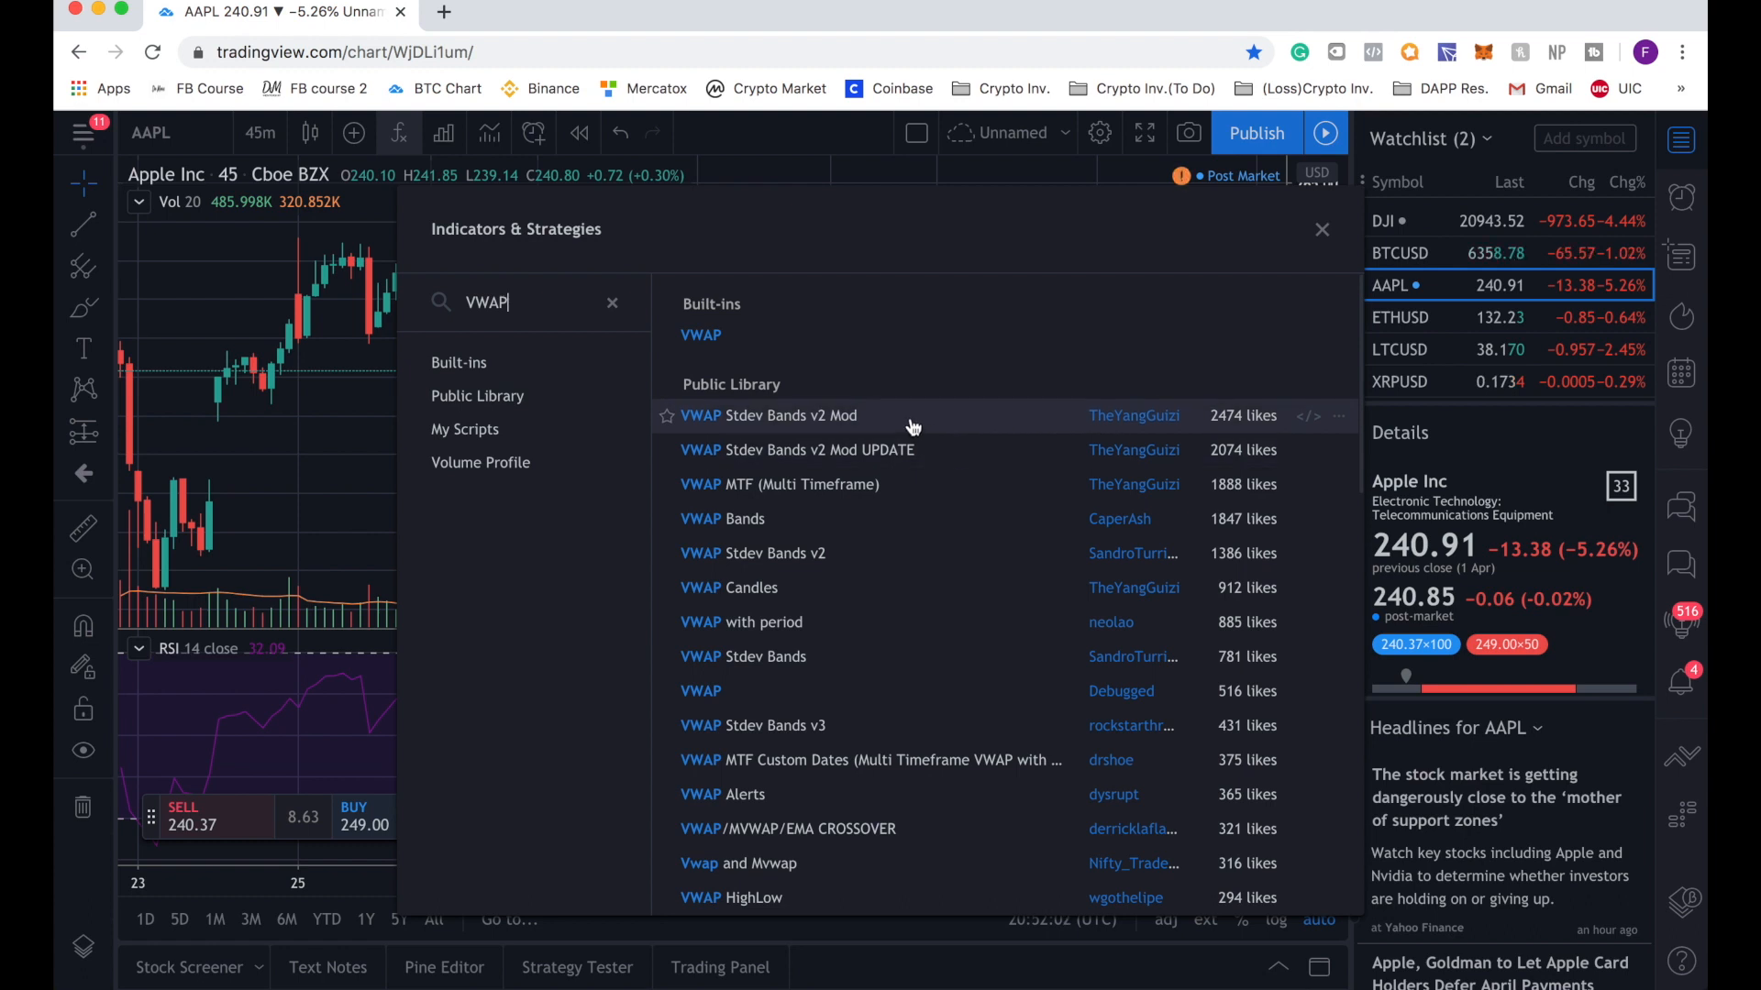
left_click(769, 416)
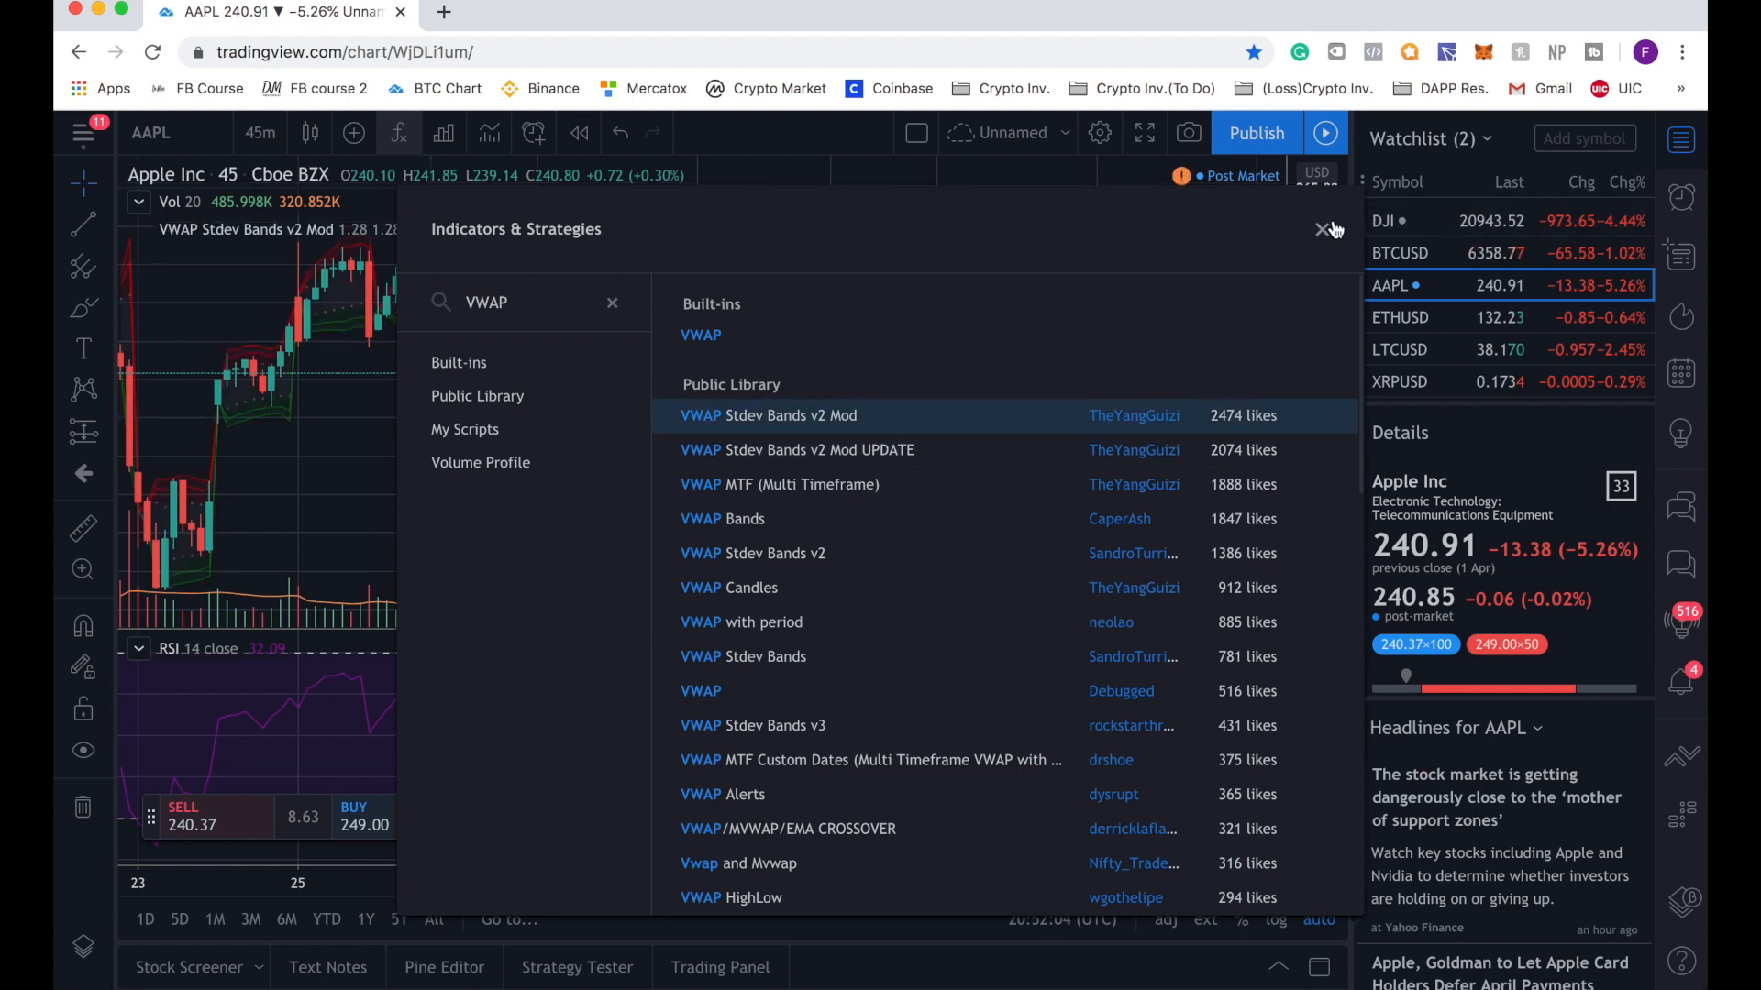
left_click(1322, 230)
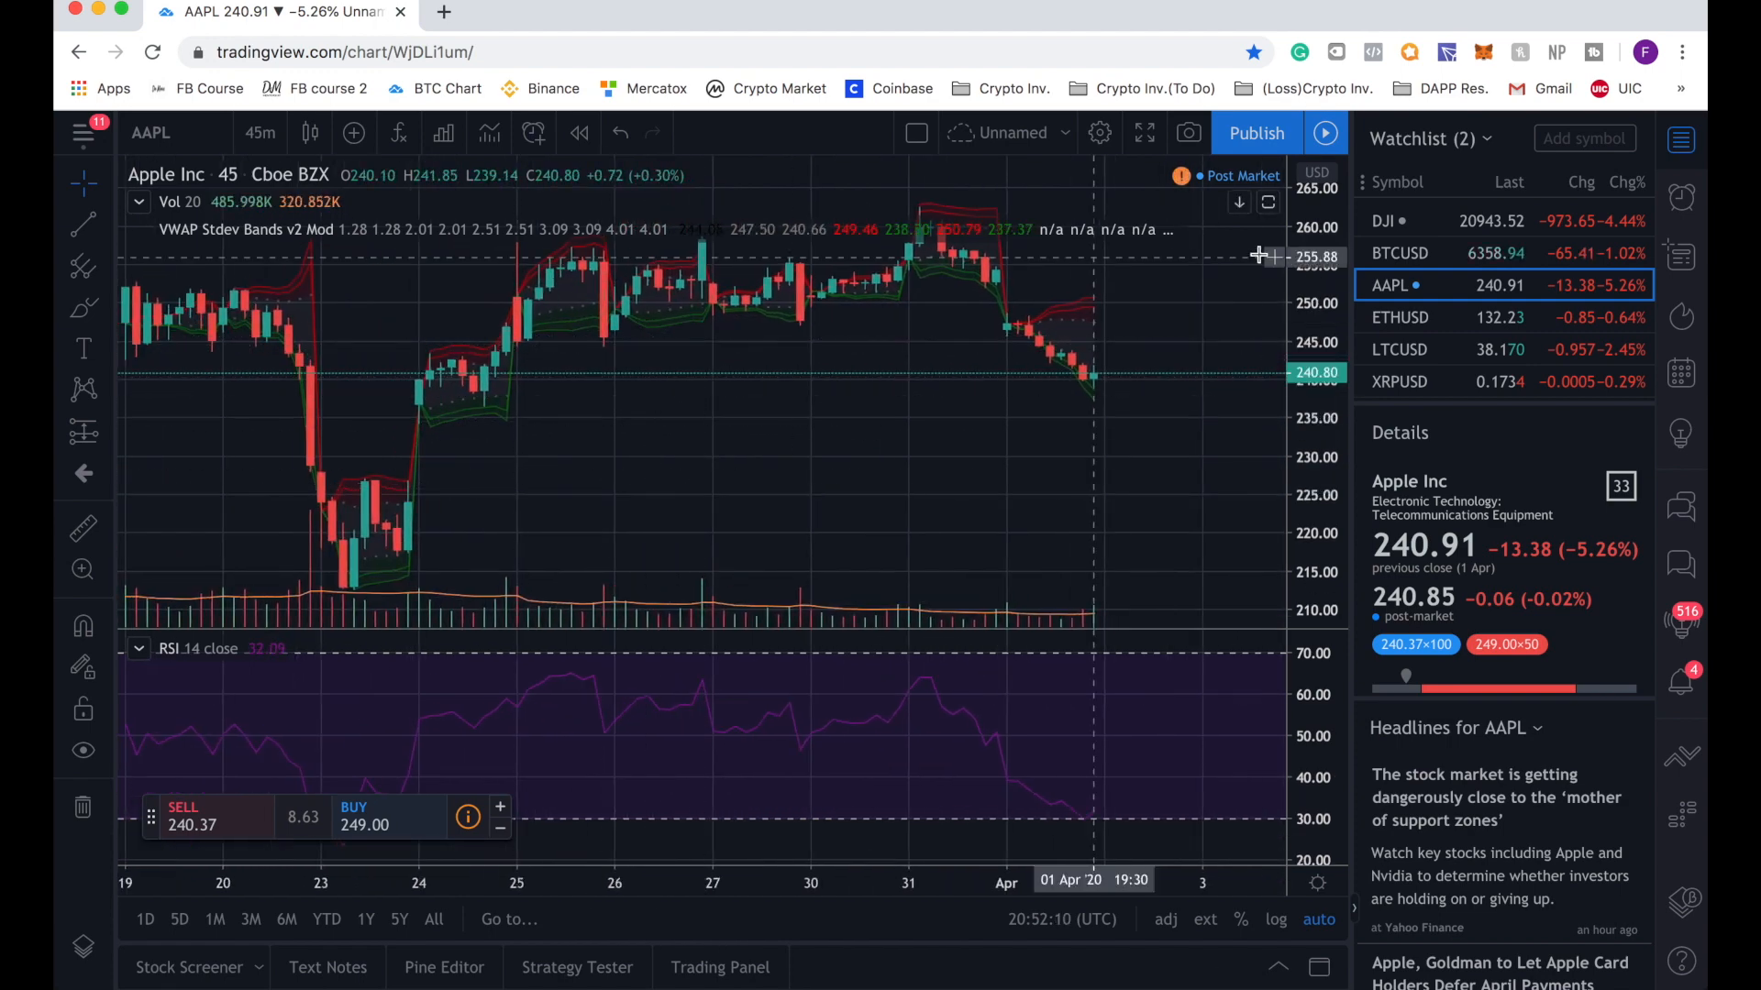
Step: Switch to 30-minute candles and turn off the overbought and oversold fills in Style
left_click(259, 132)
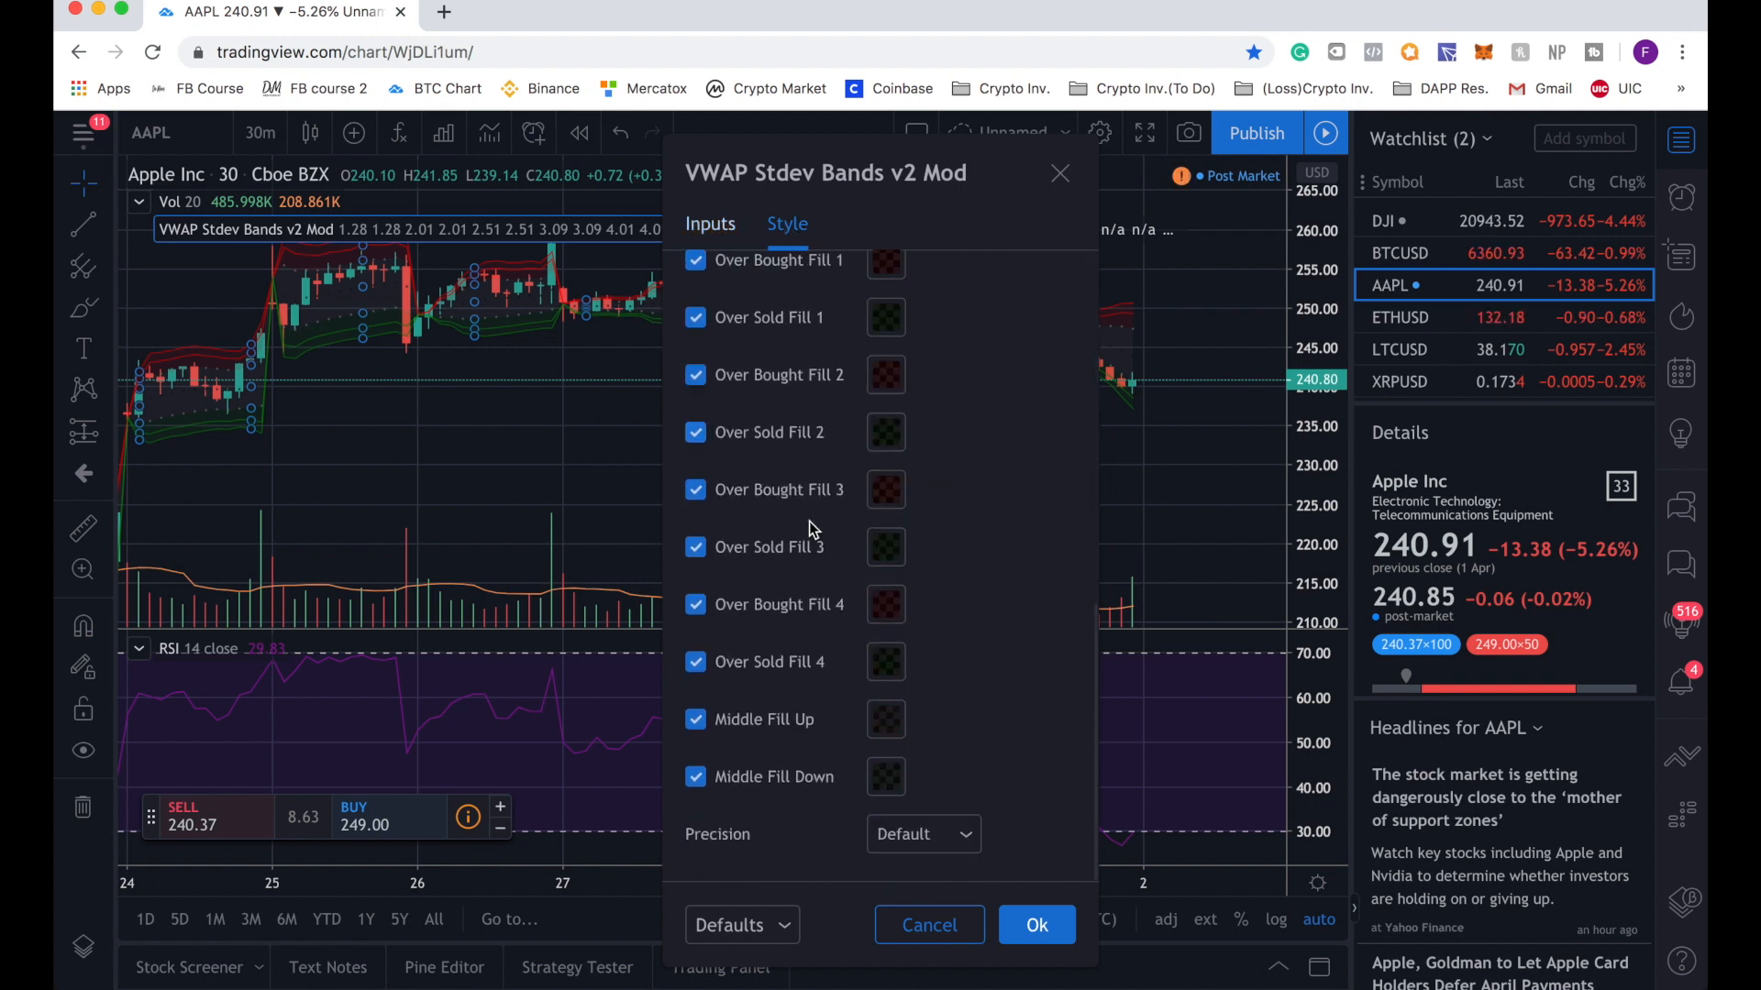
scroll("up", 3)
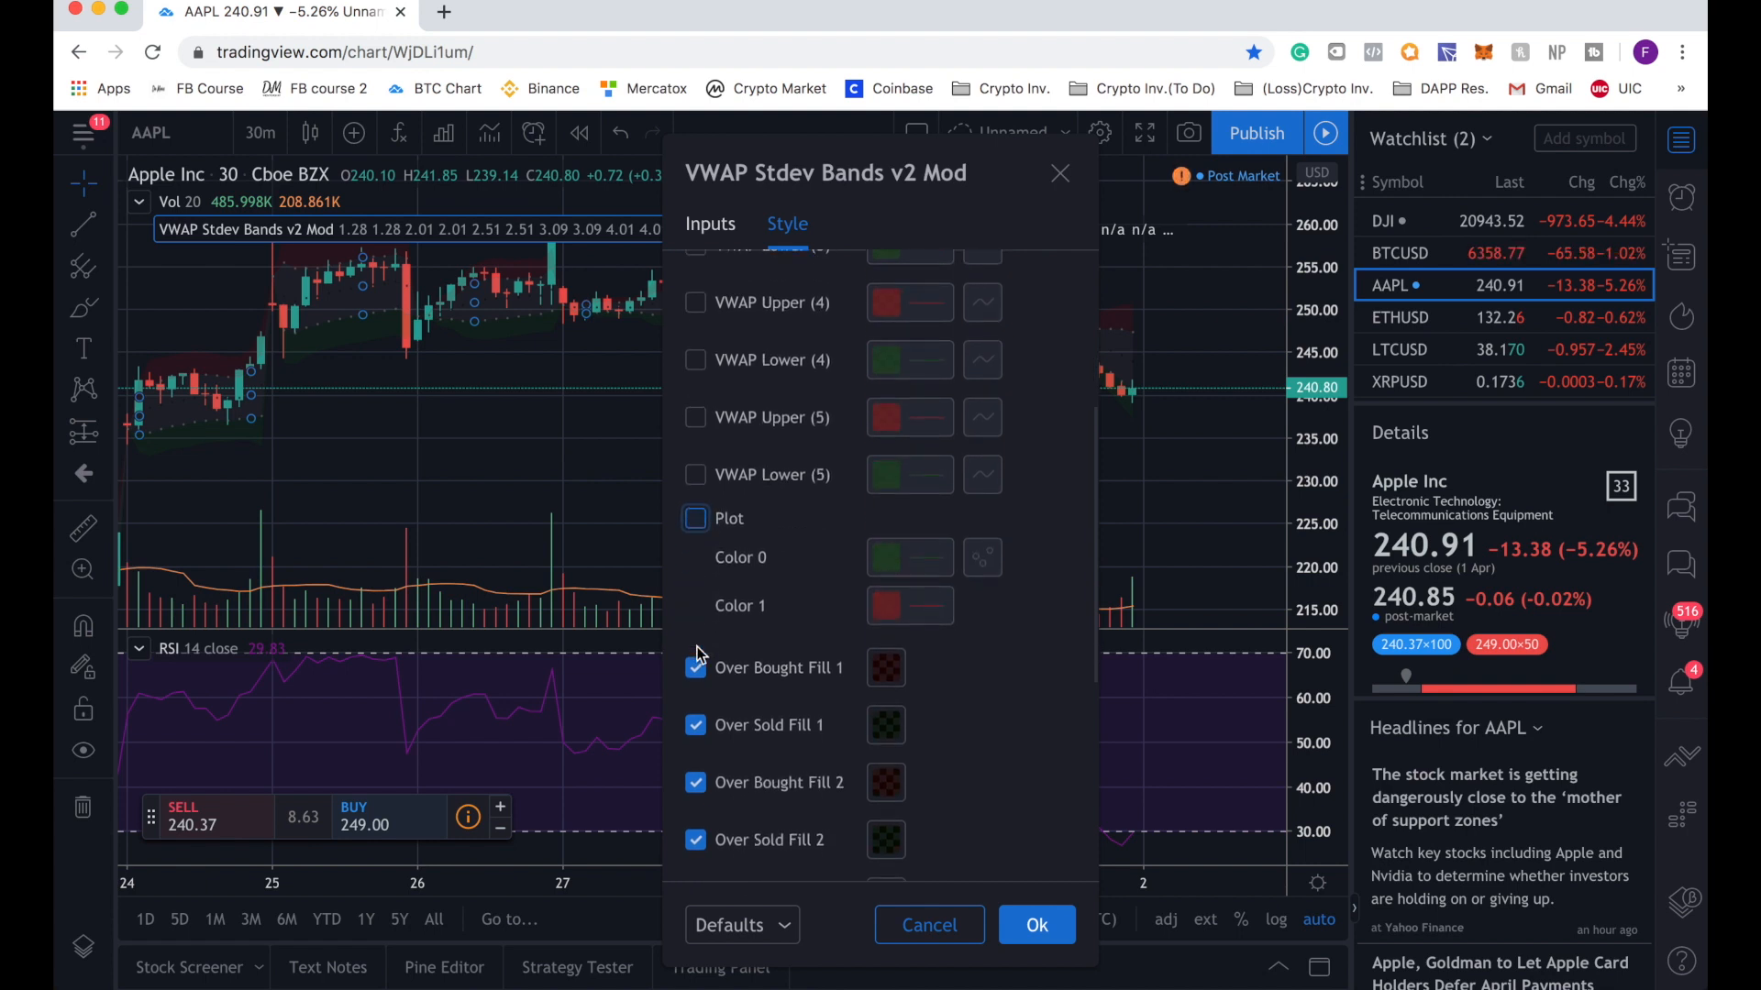
left_click(695, 667)
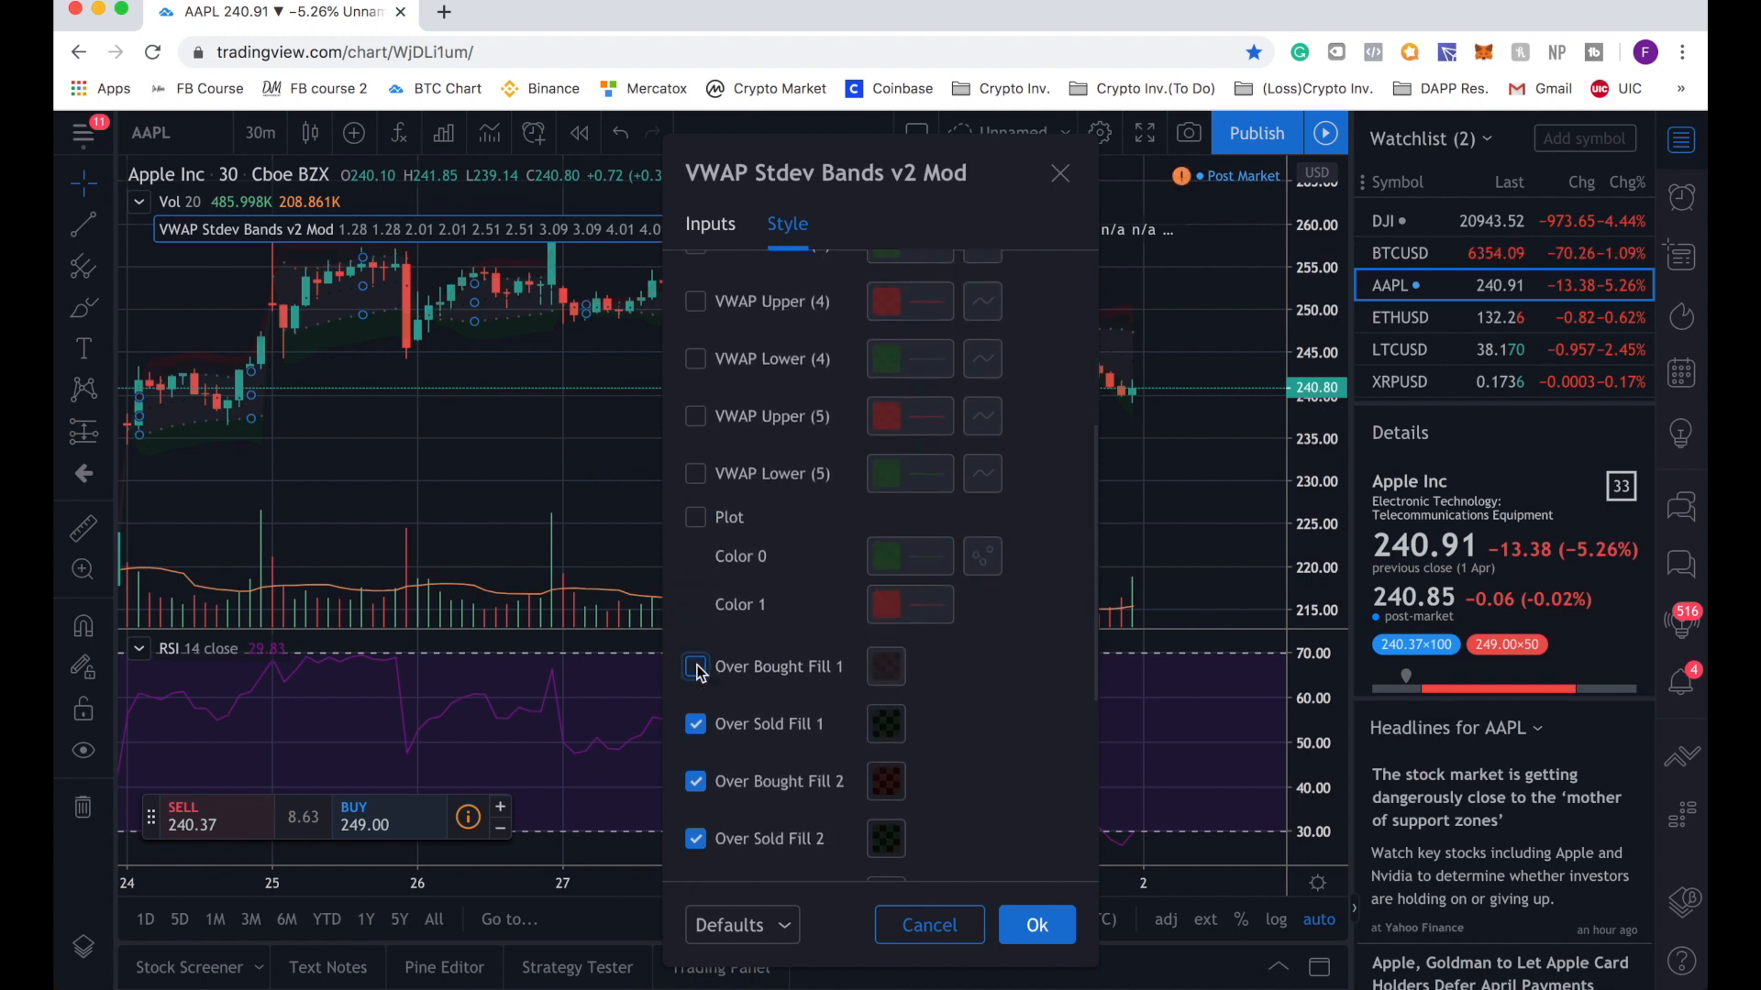
left_click(695, 666)
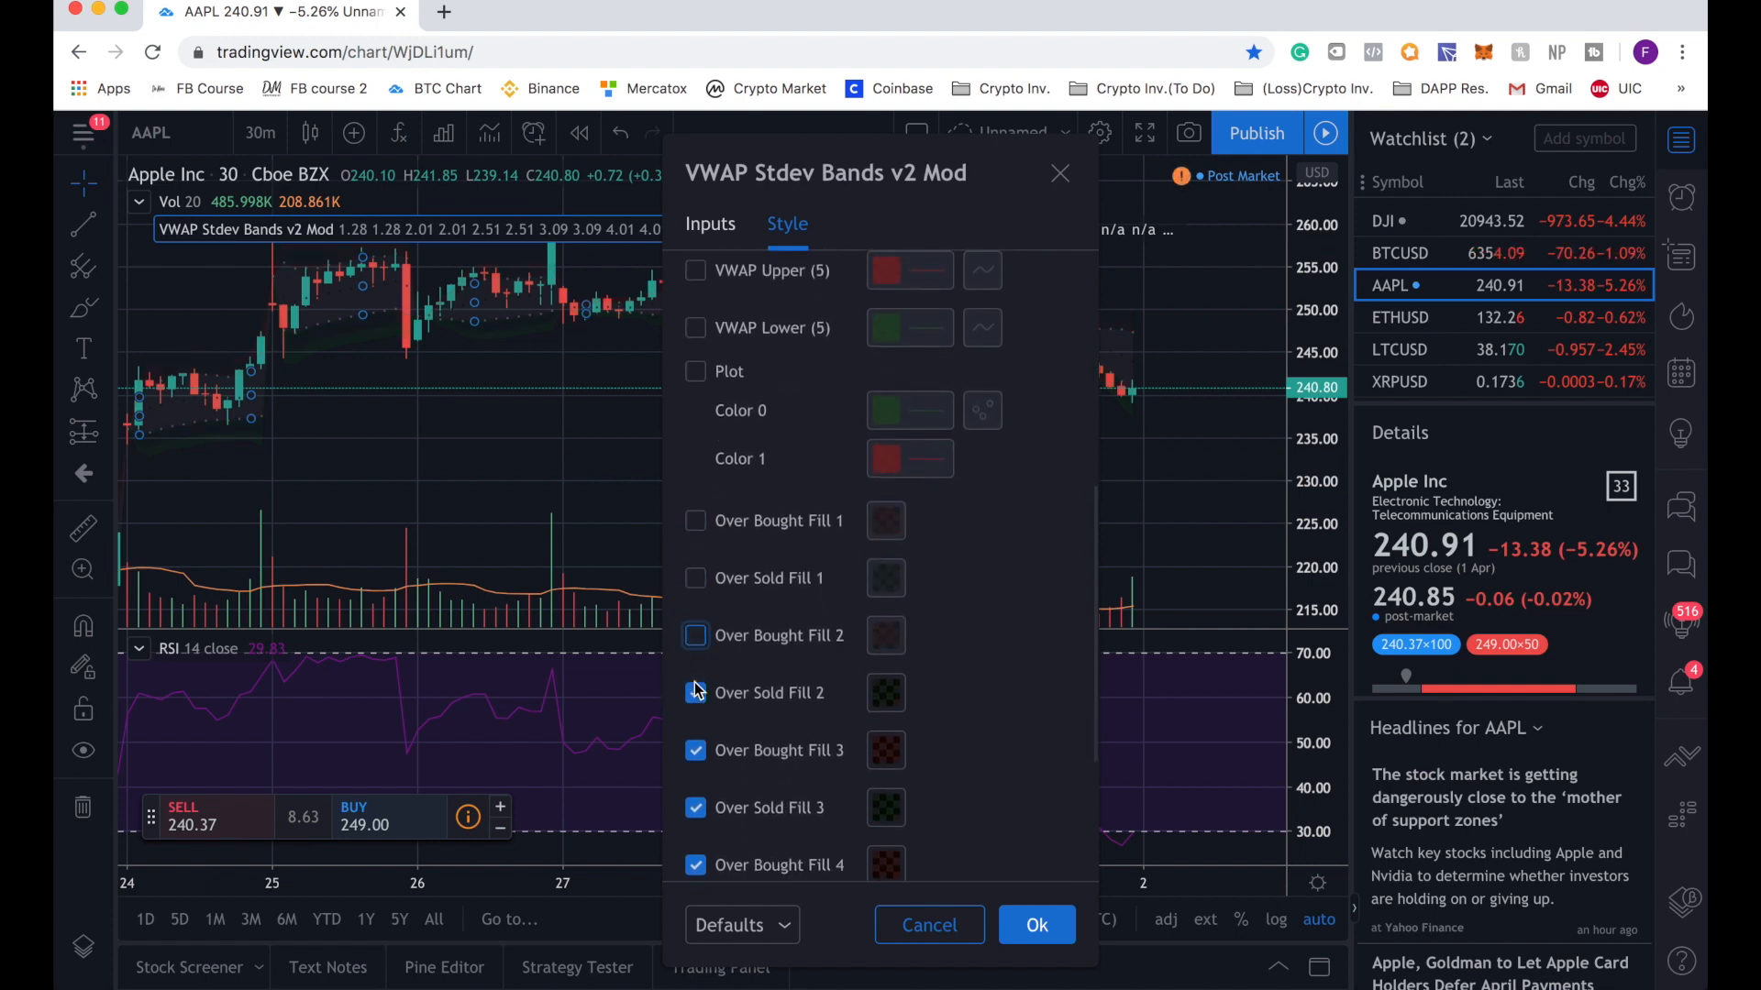
scroll("down", 3)
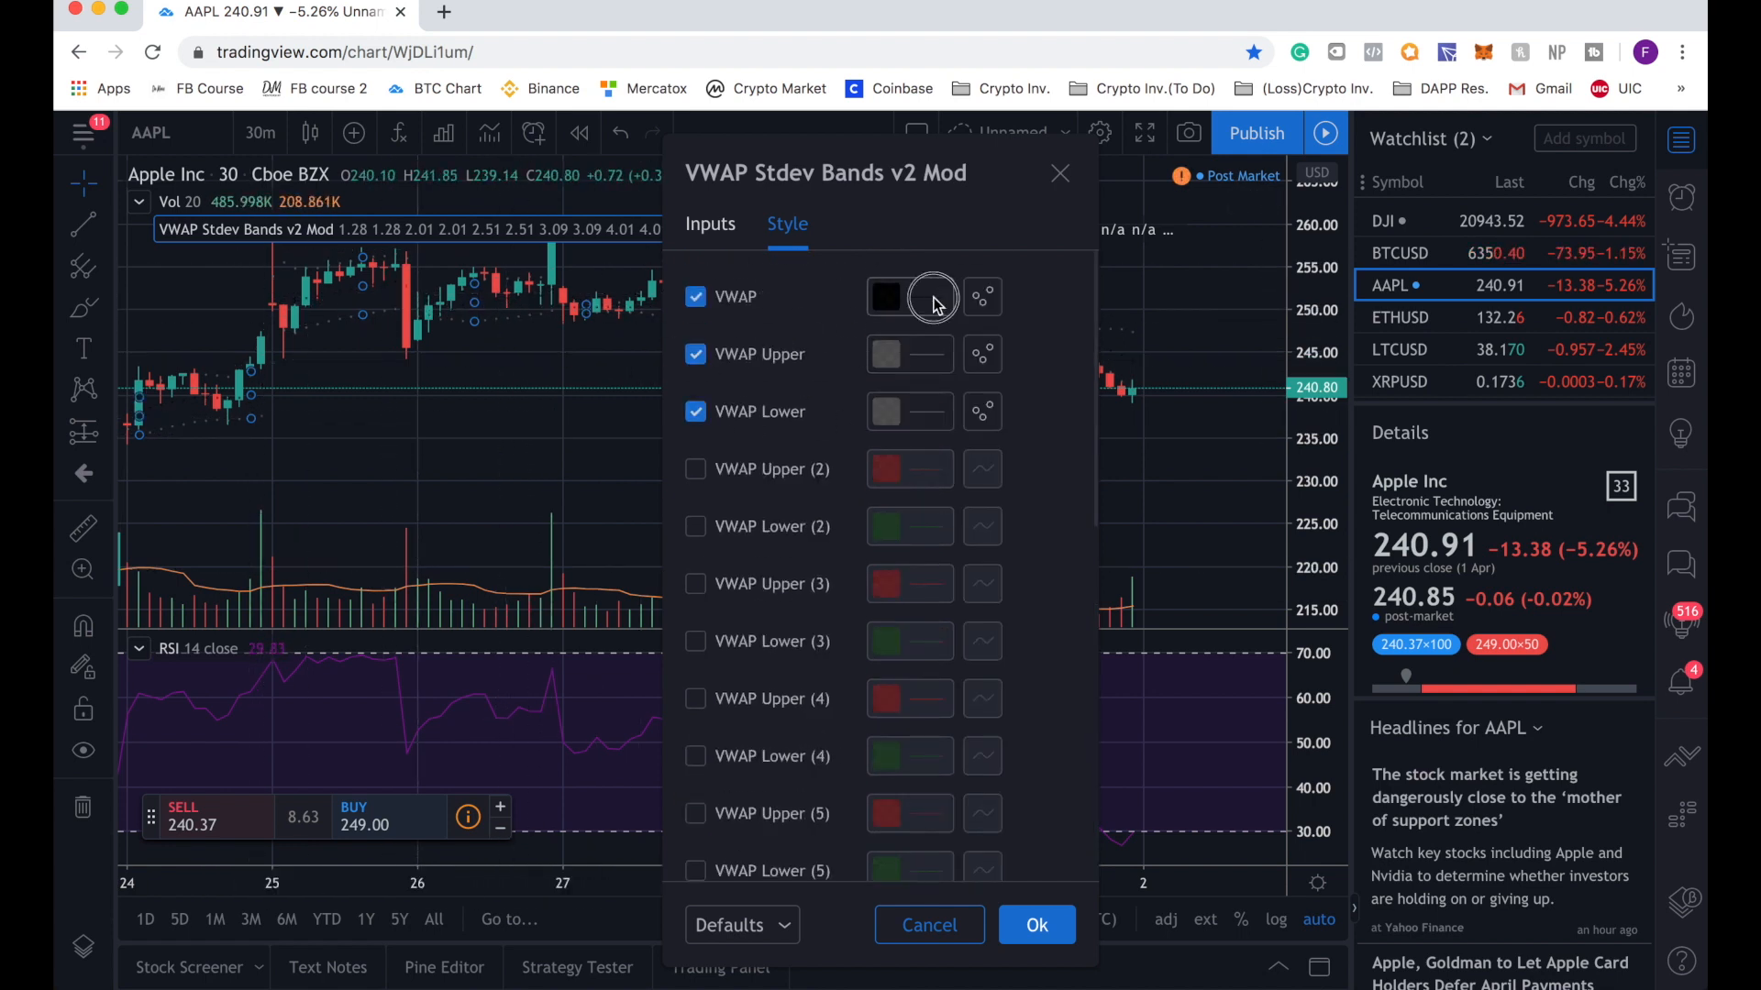
Step: Style VWAP as a white line, VWAP Upper as a red line and VWAP Lower as a blue line
left_click(888, 297)
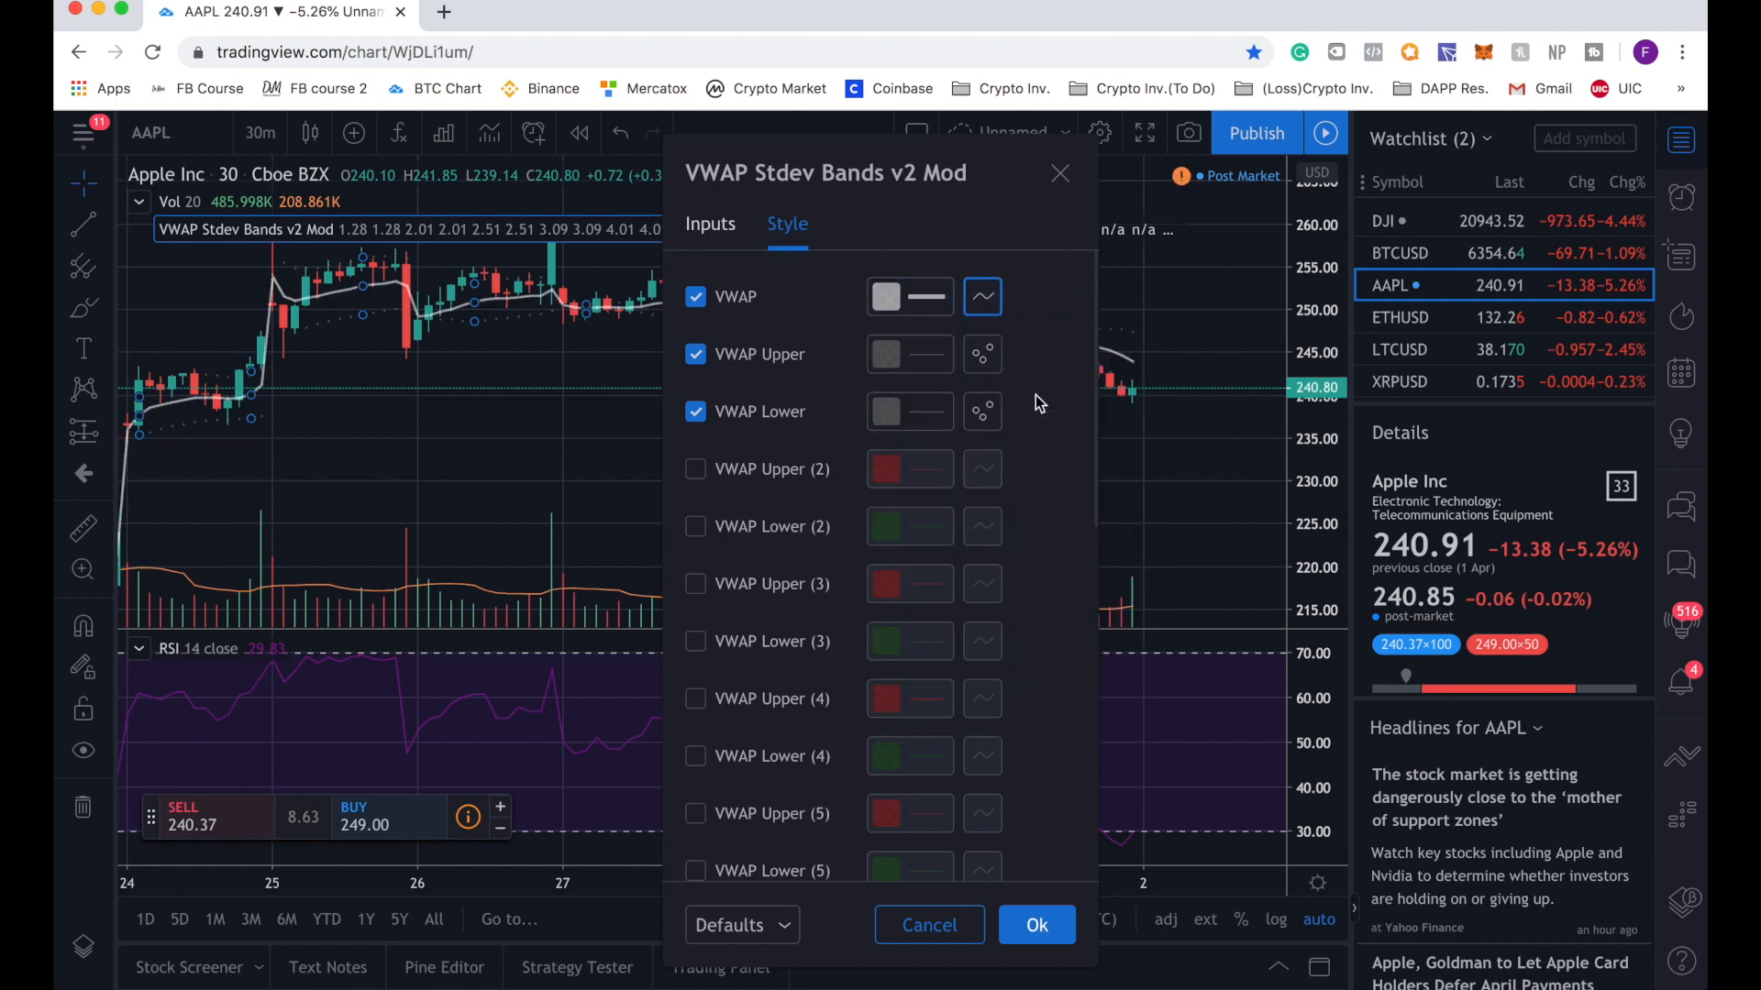
mouse_move(337, 299)
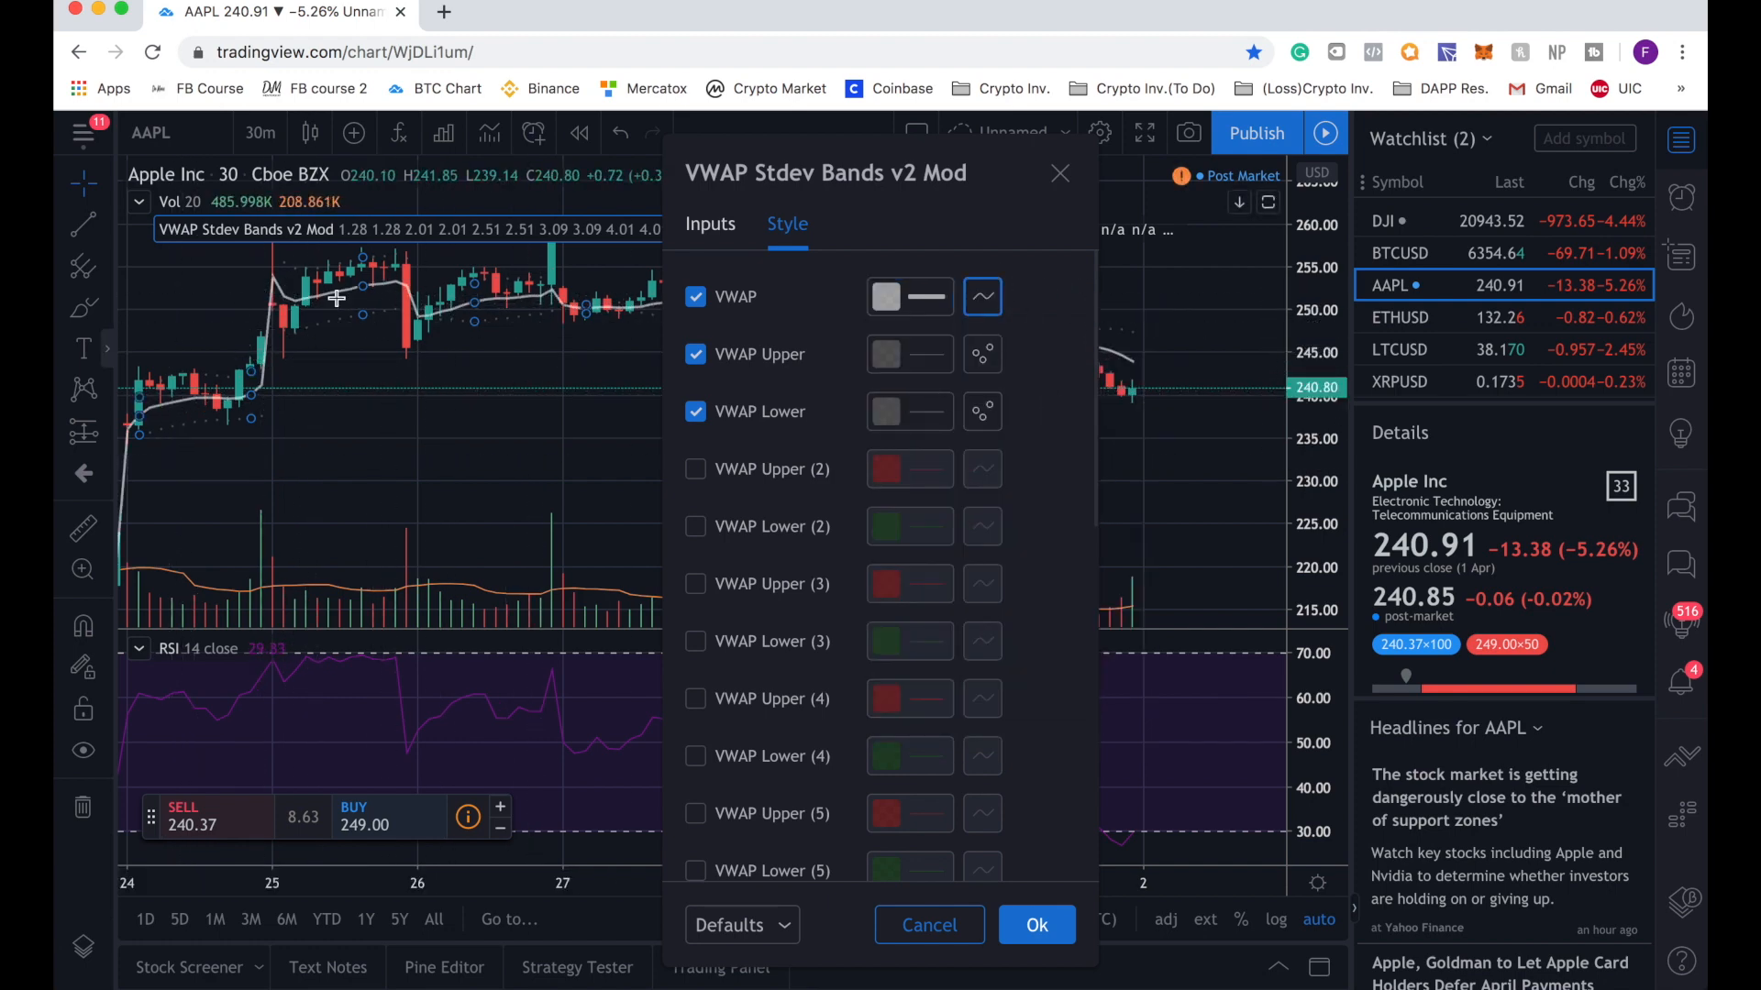
left_click(884, 354)
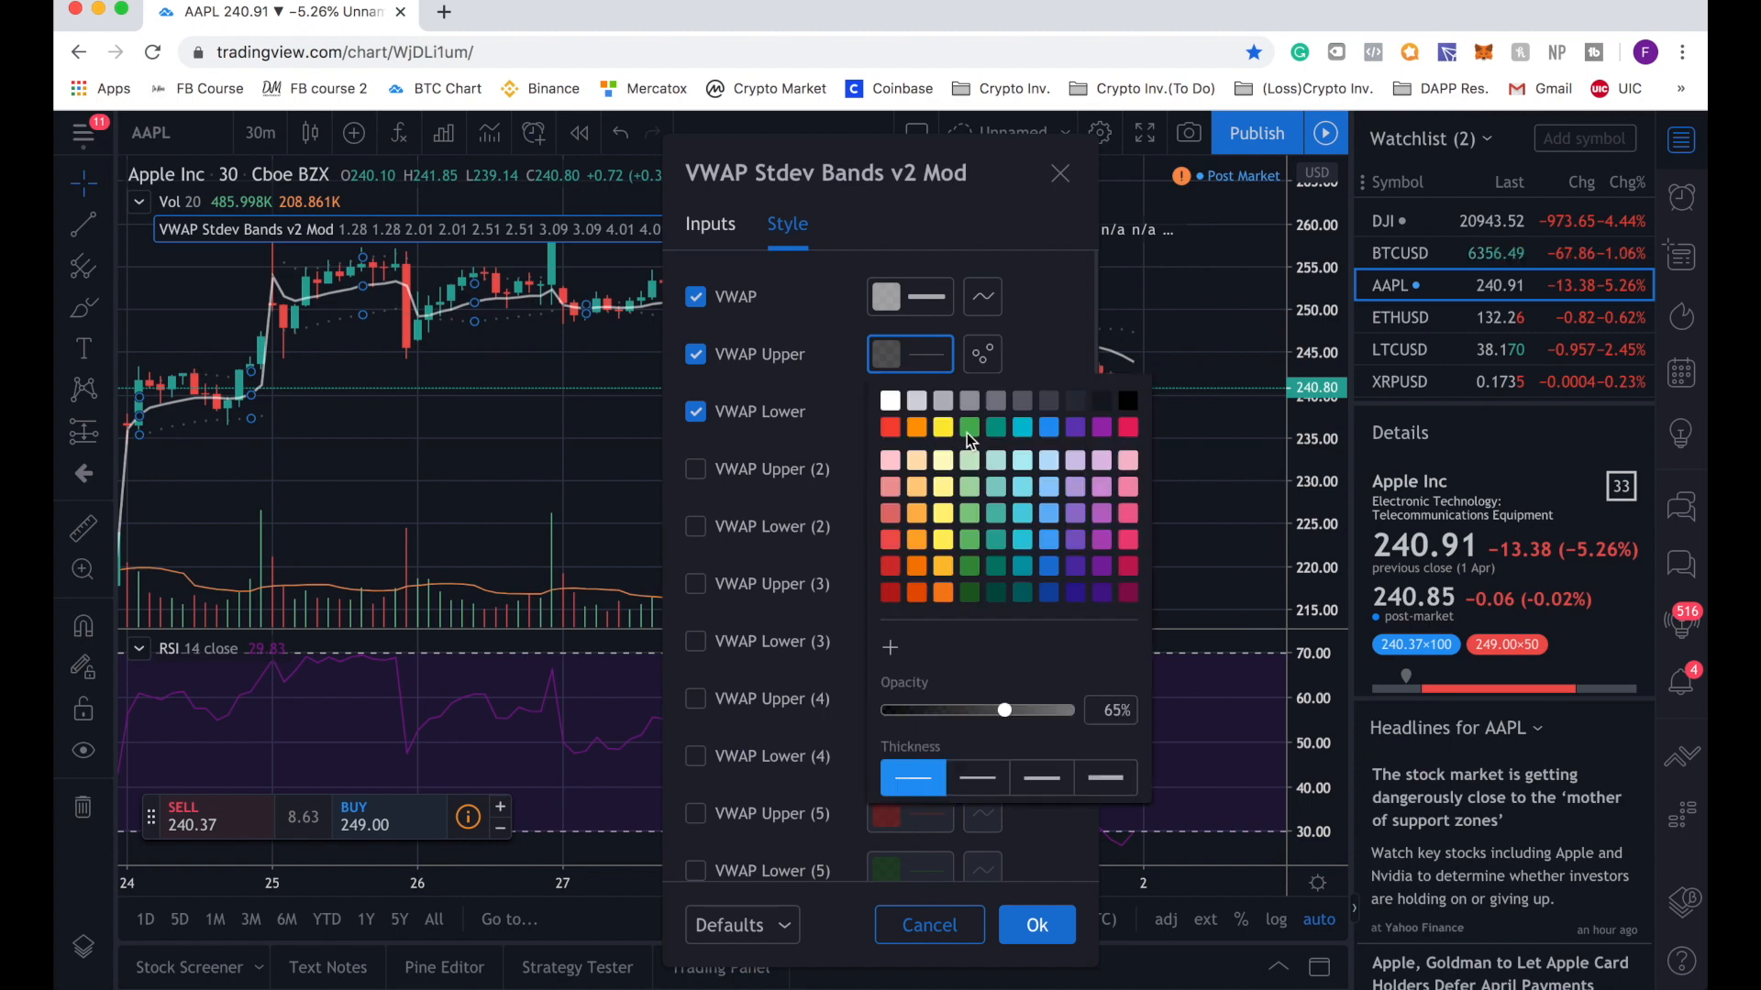
left_click(888, 427)
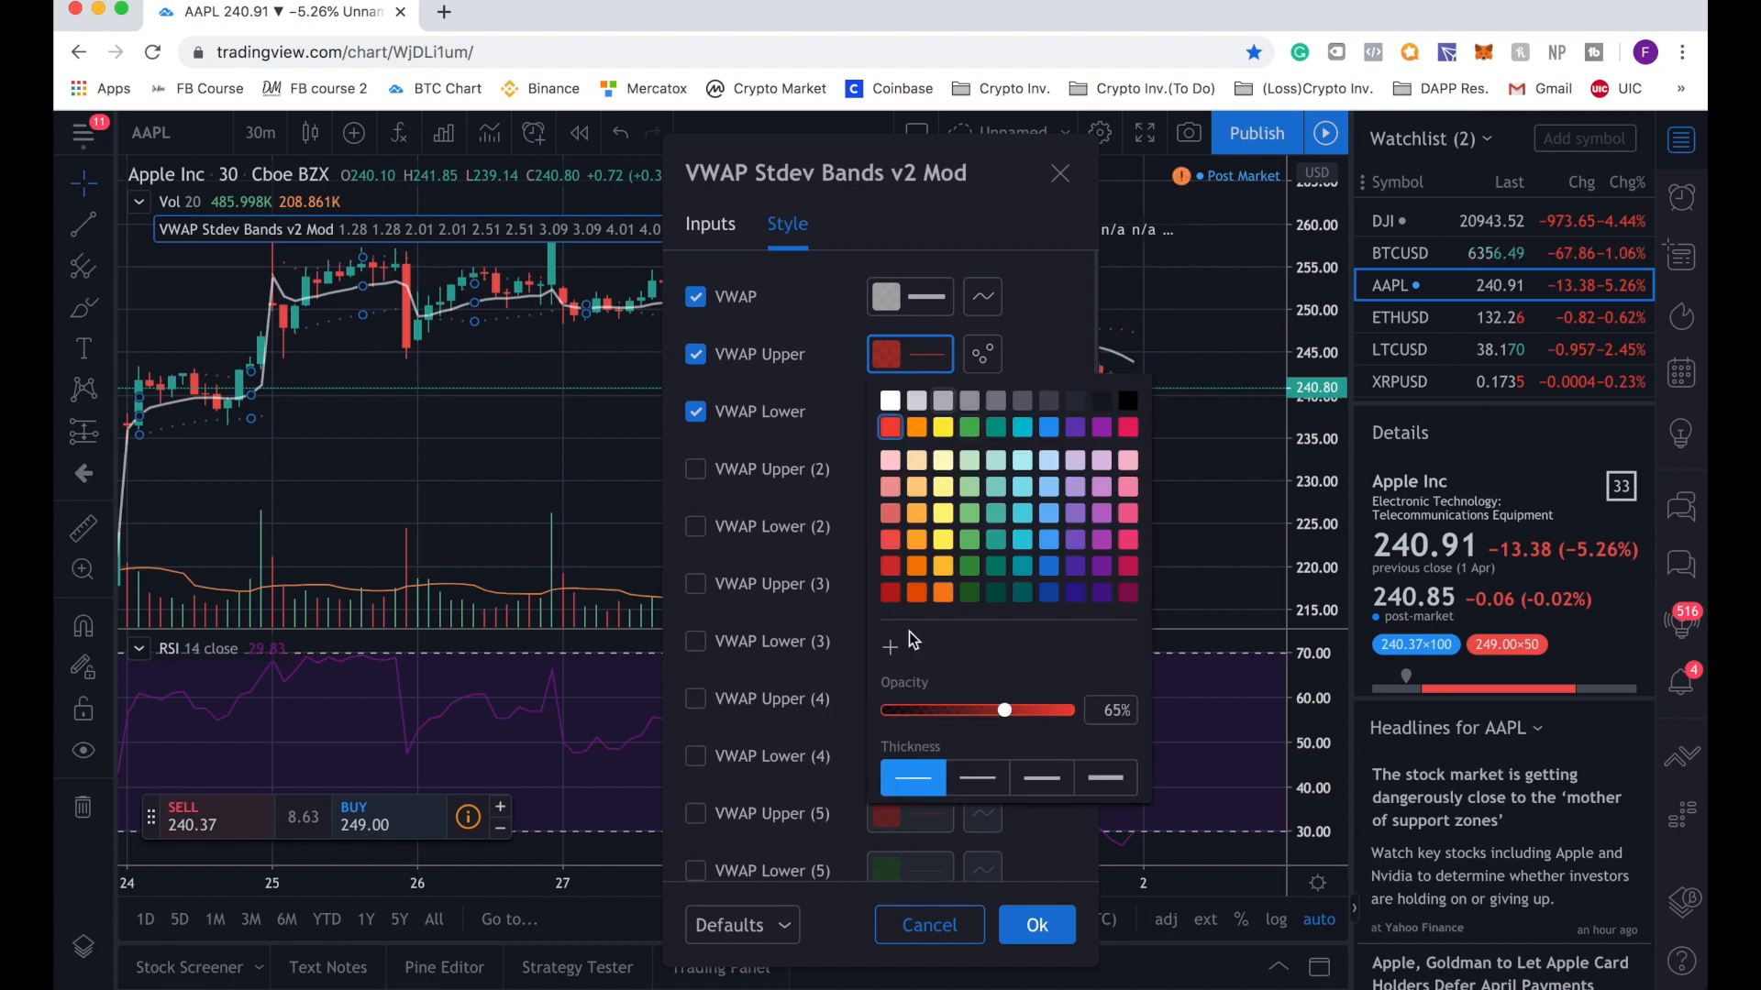
left_click(980, 354)
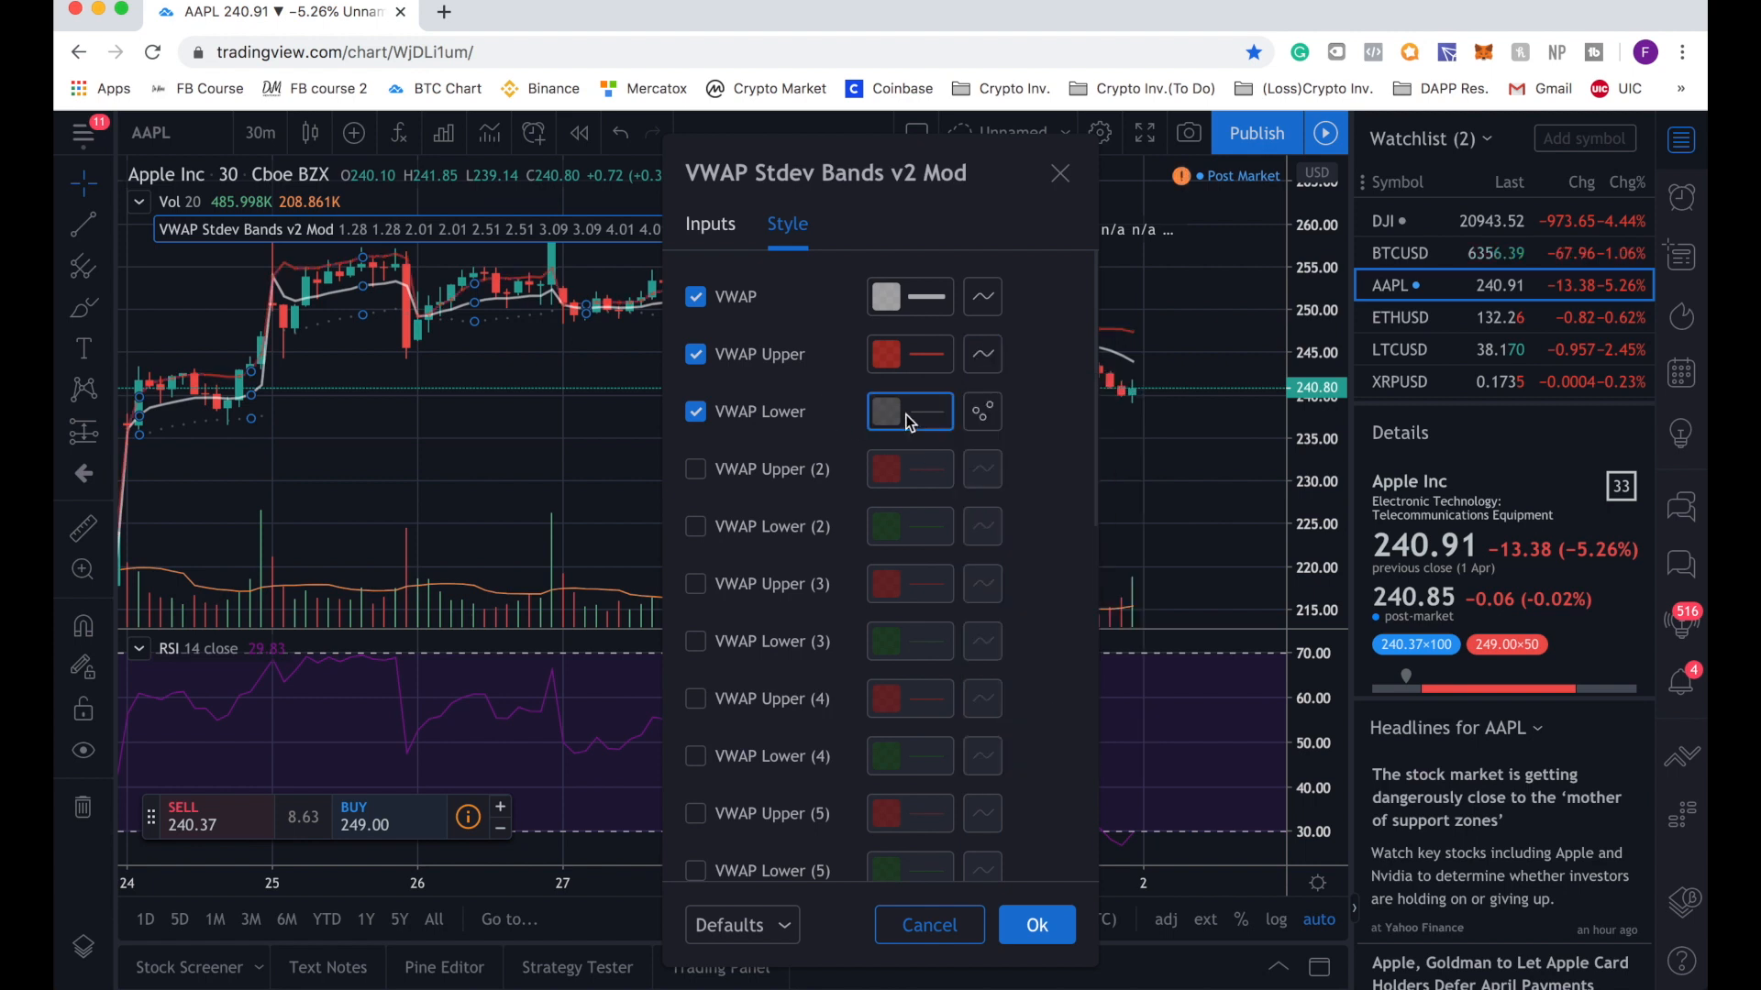
left_click(910, 411)
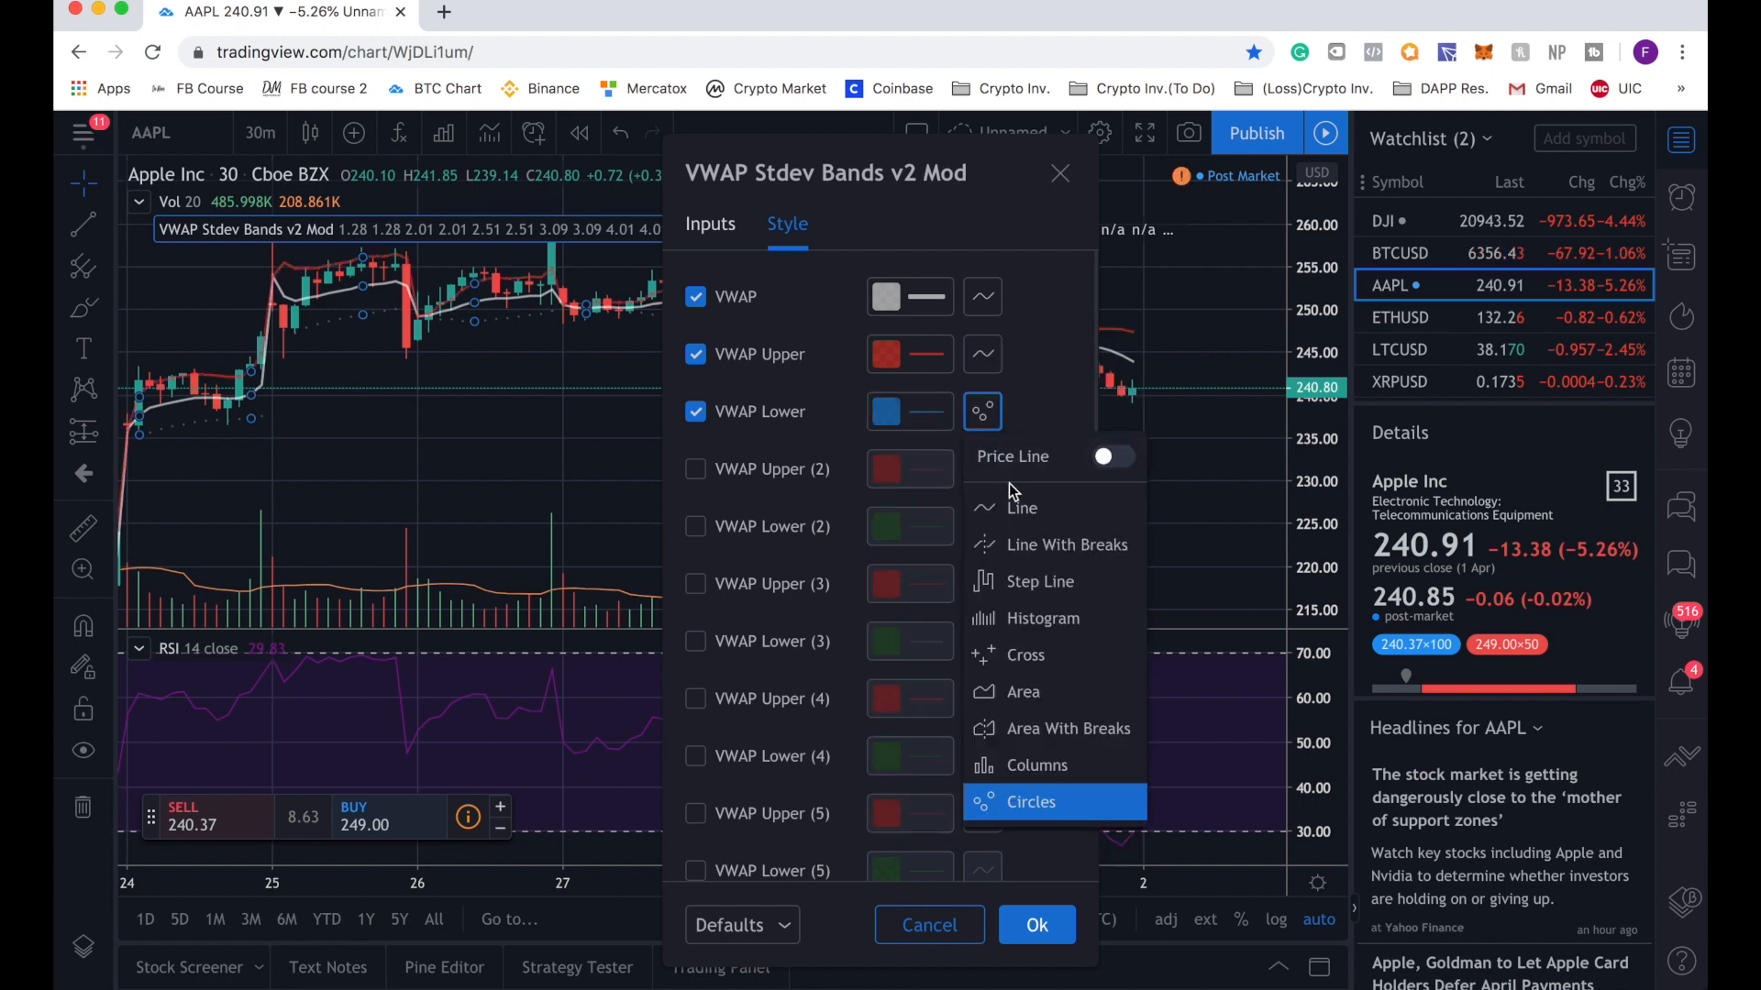
left_click(898, 410)
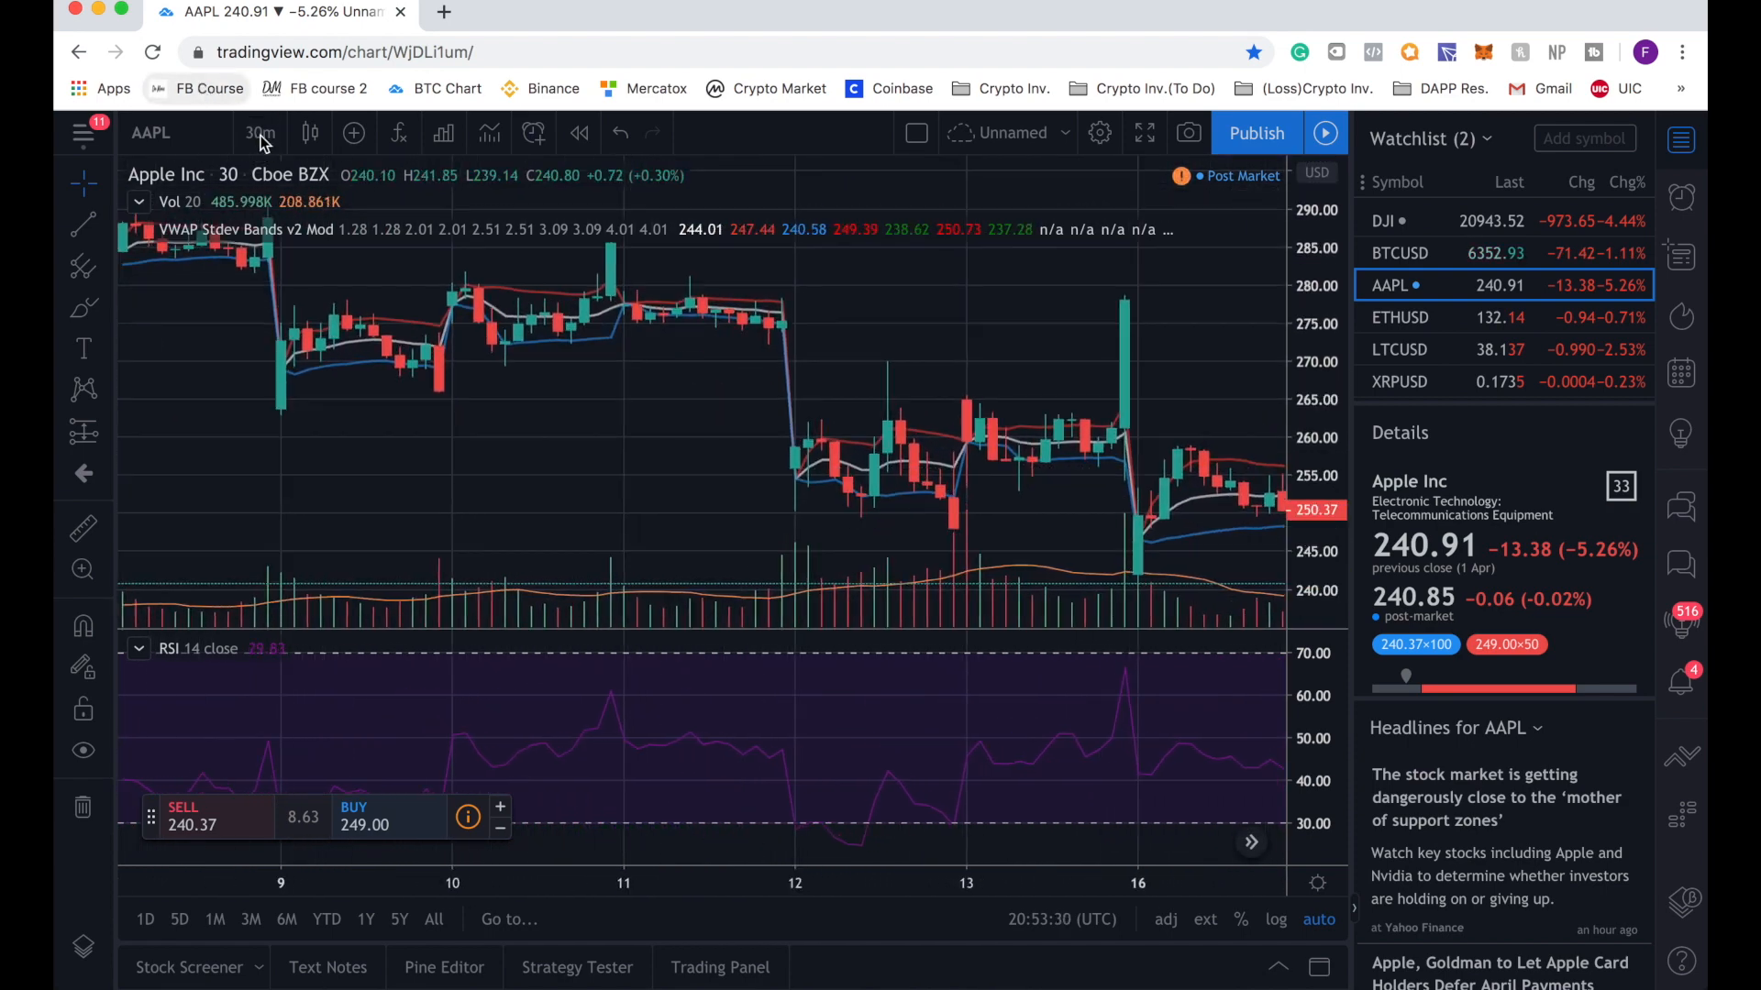
Step: Change the chart interval to 5 minutes
left_click(257, 132)
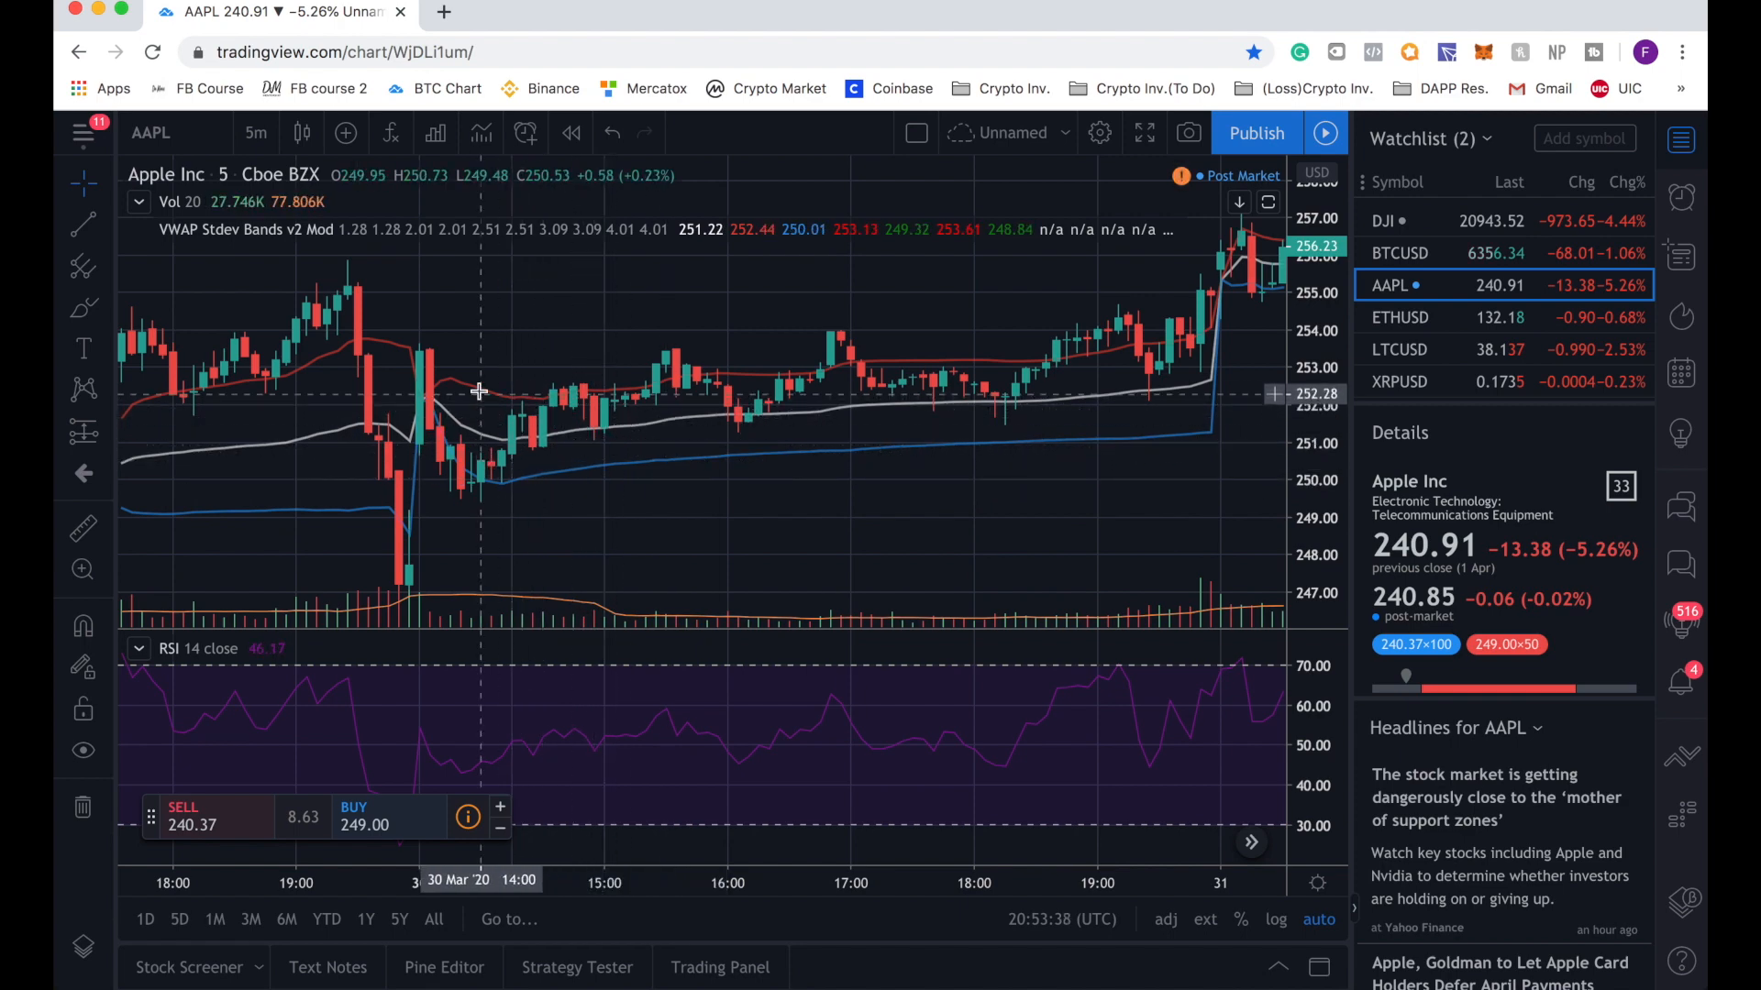
mouse_move(607, 402)
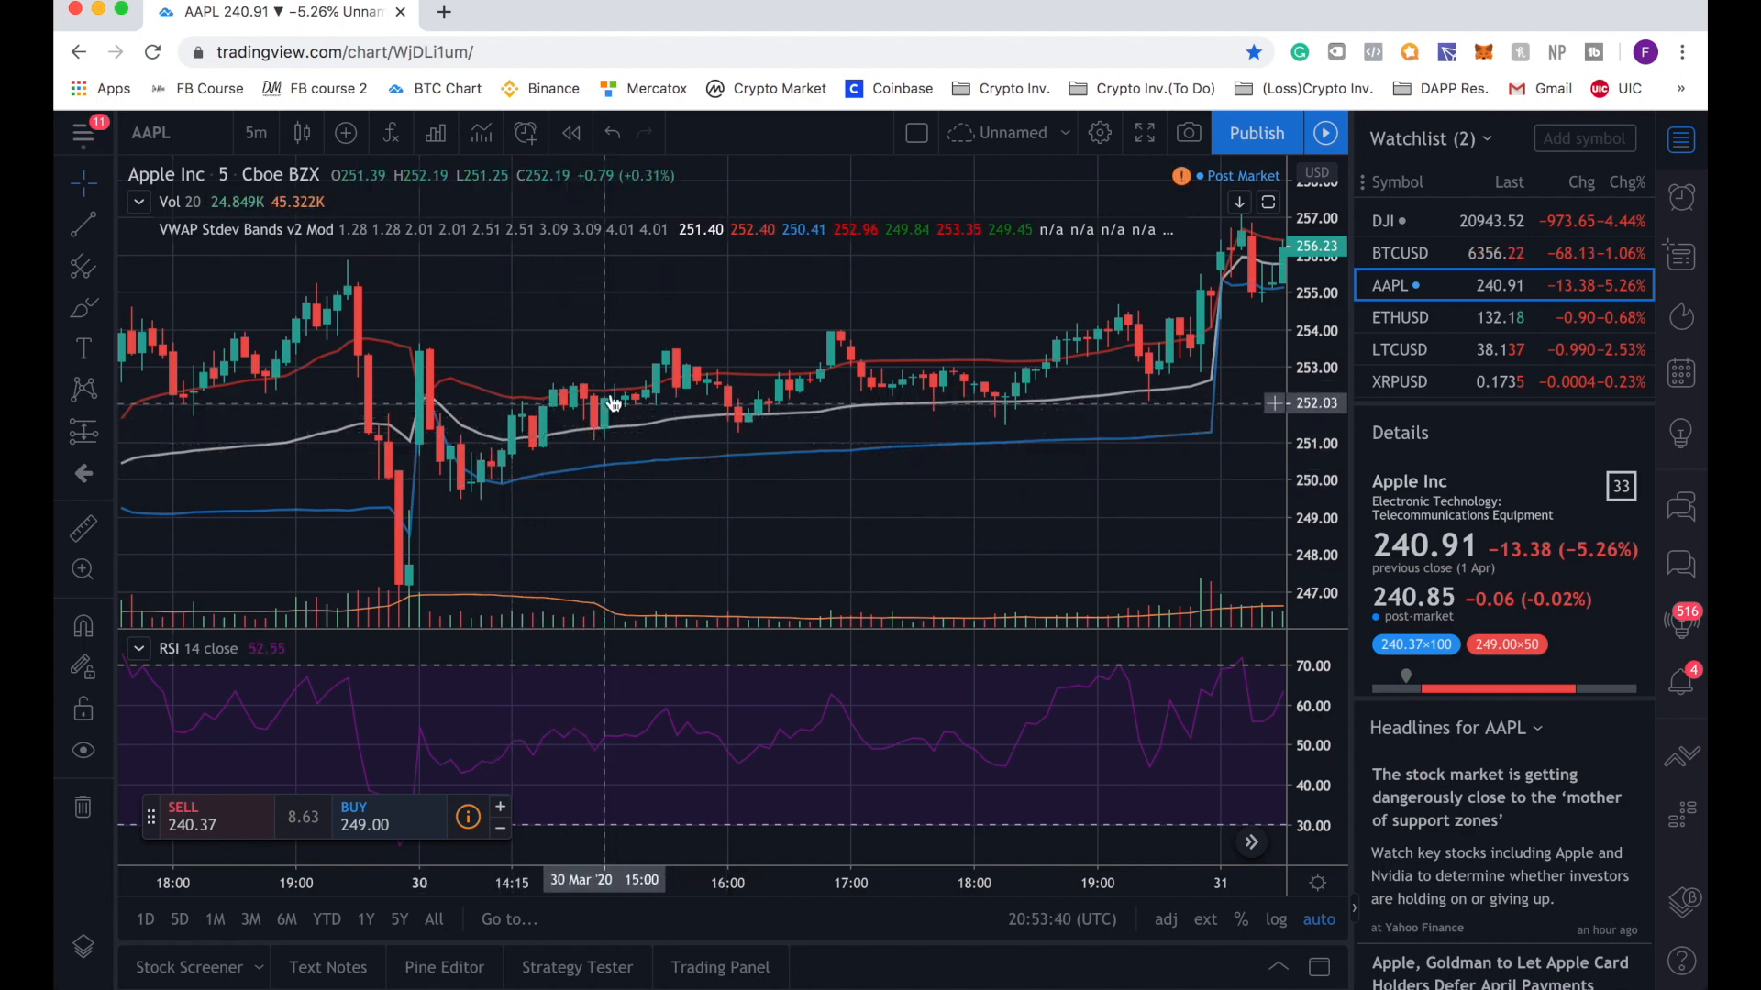
mouse_move(691, 381)
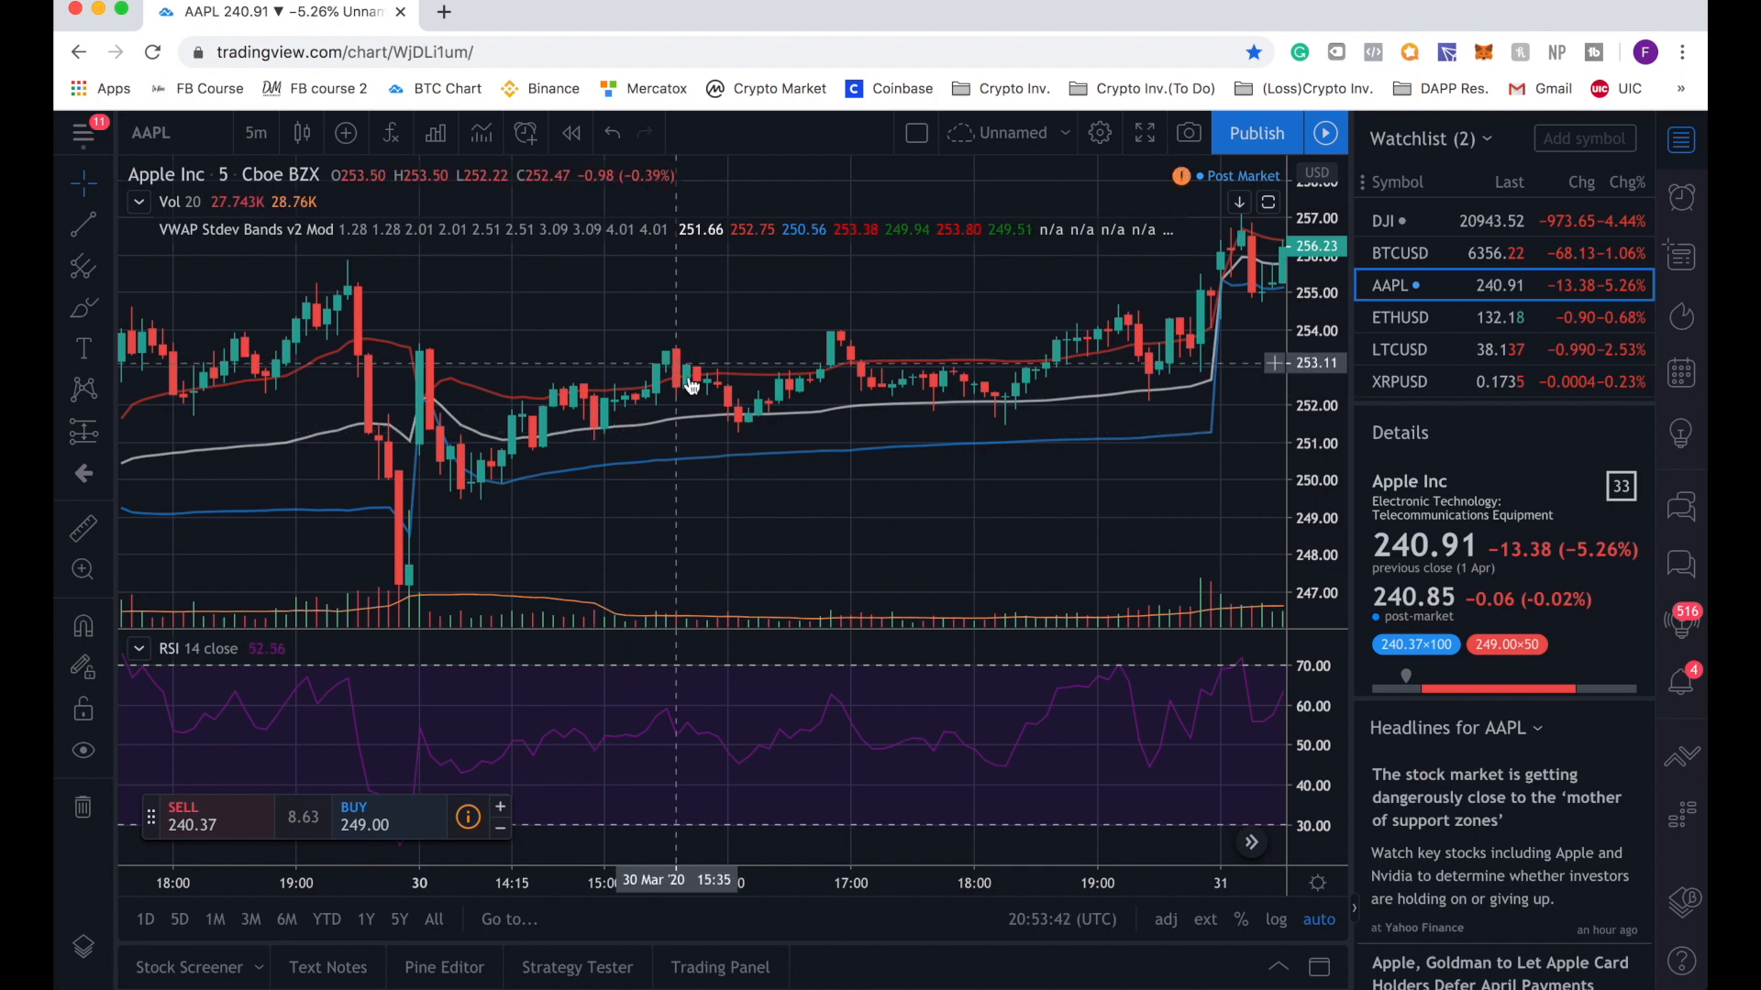
mouse_move(416, 561)
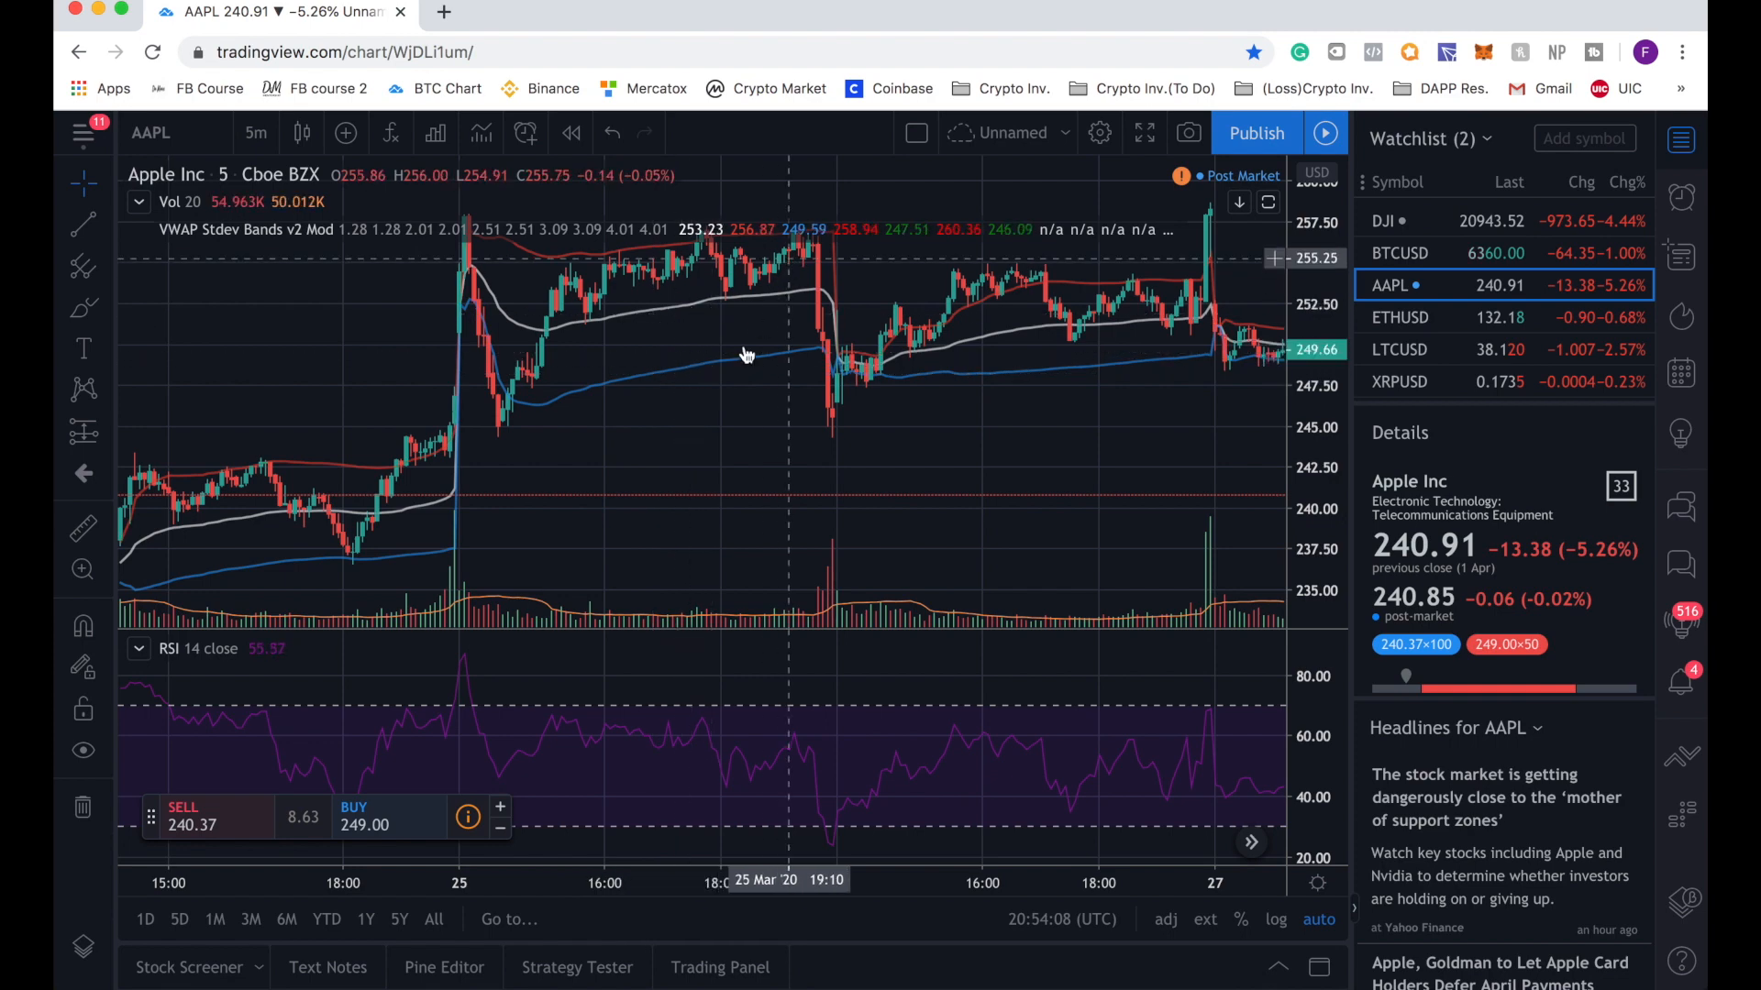
mouse_move(807, 282)
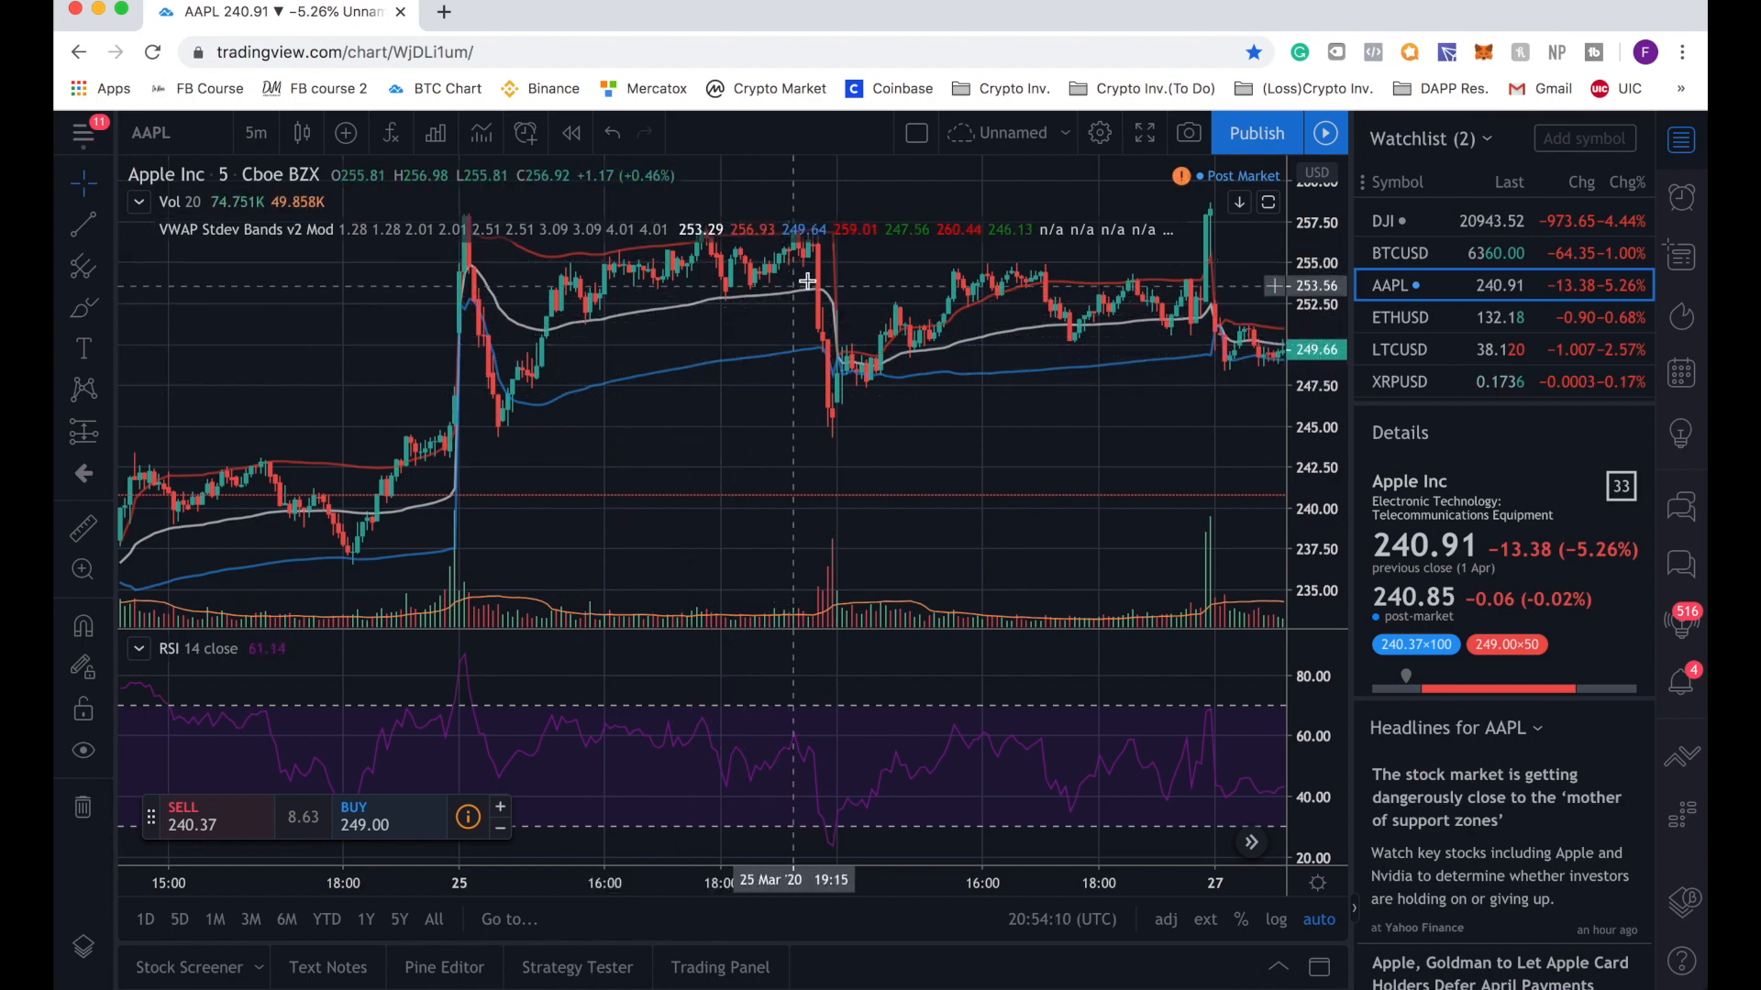